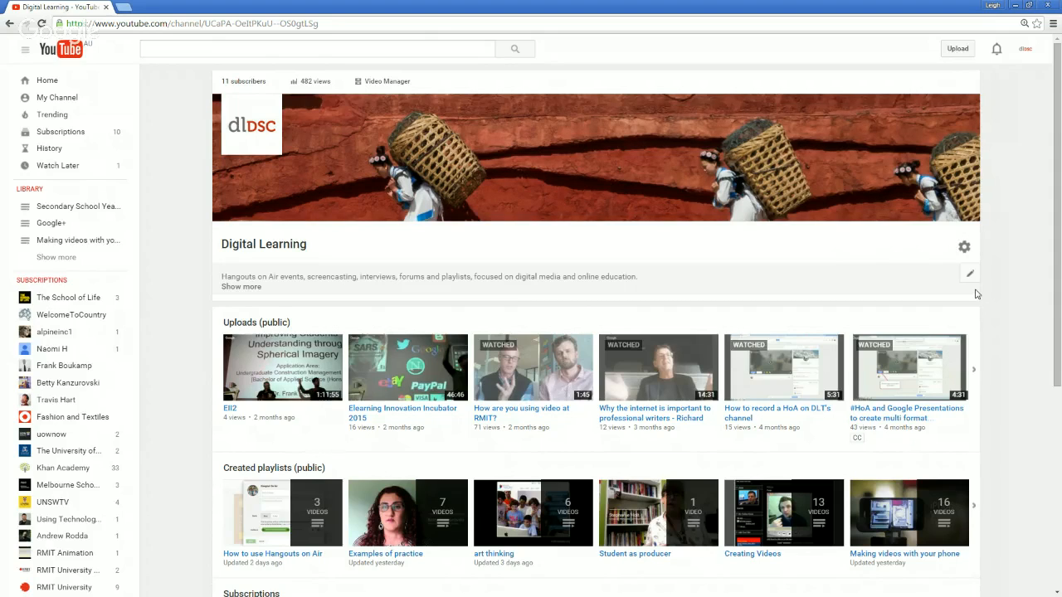
mouse_move(988, 177)
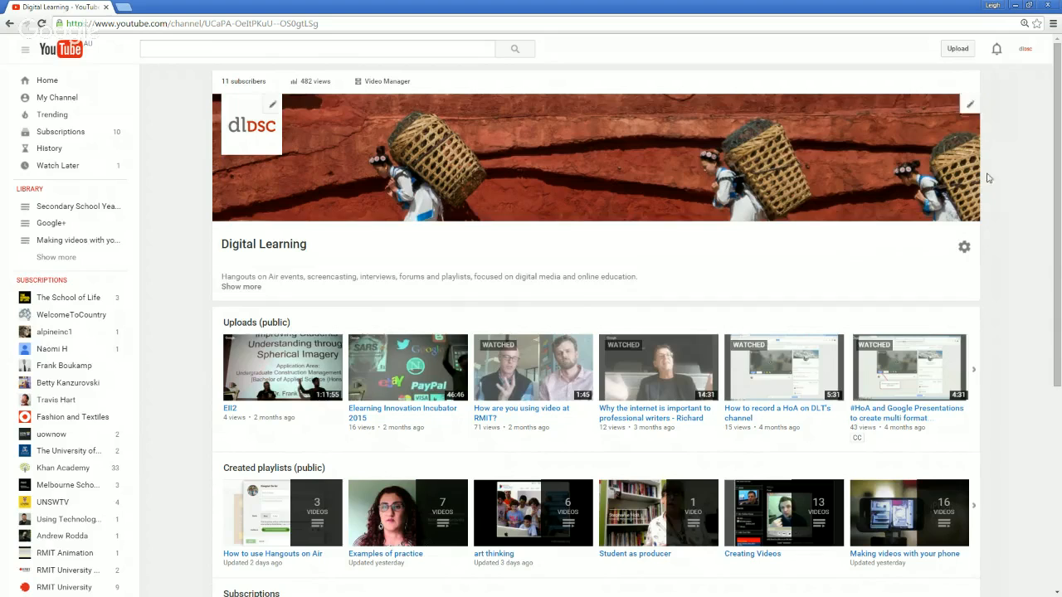
mouse_move(1025, 56)
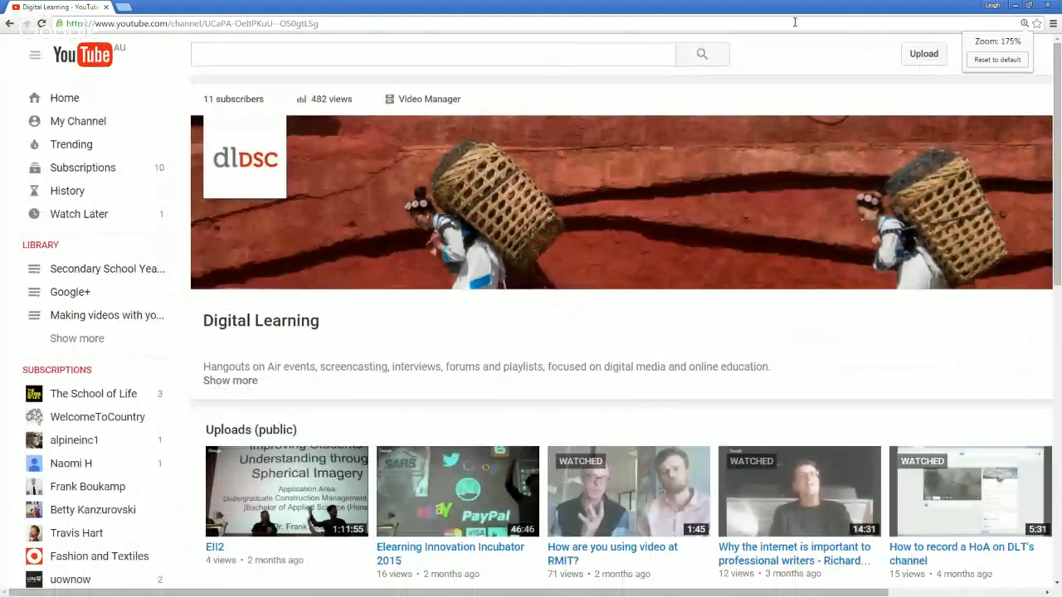
Reach the YouTube account settings Overview for the Digital Learning channel via the avatar menu.
click(35, 56)
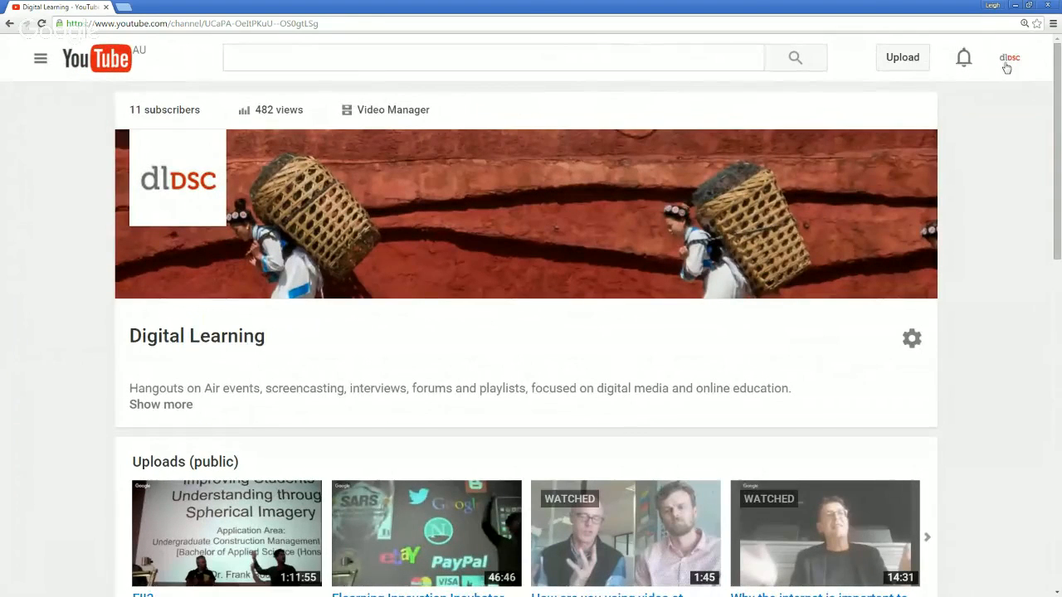
mouse_move(1025, 64)
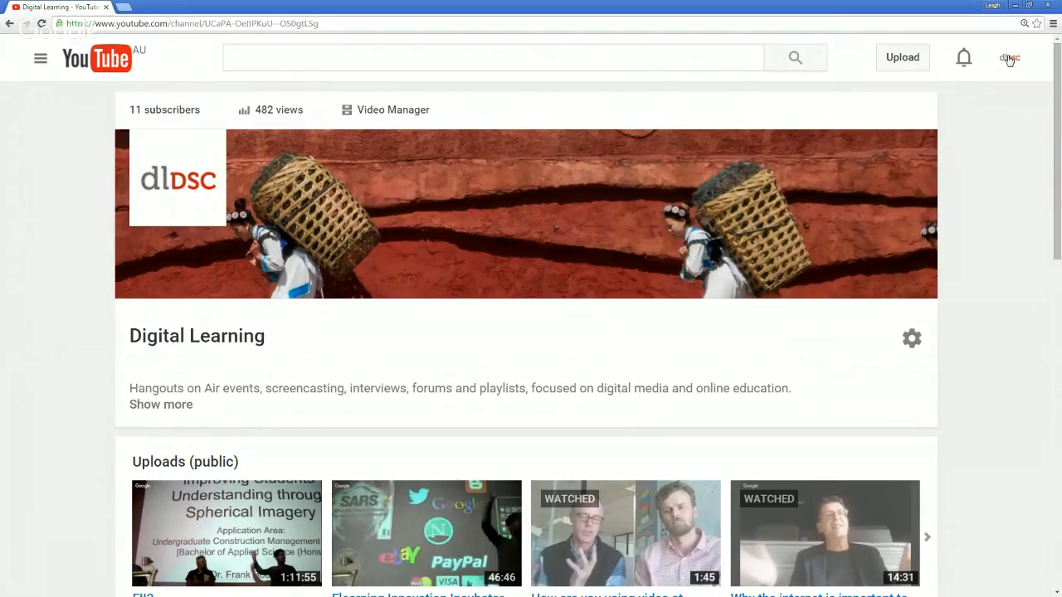
mouse_move(1004, 63)
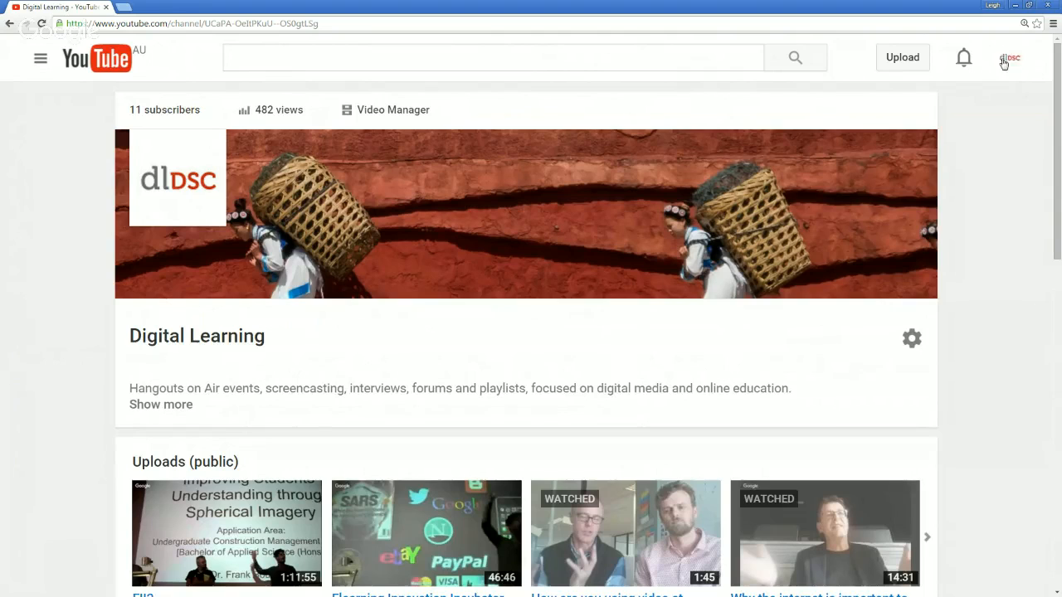
mouse_move(1008, 60)
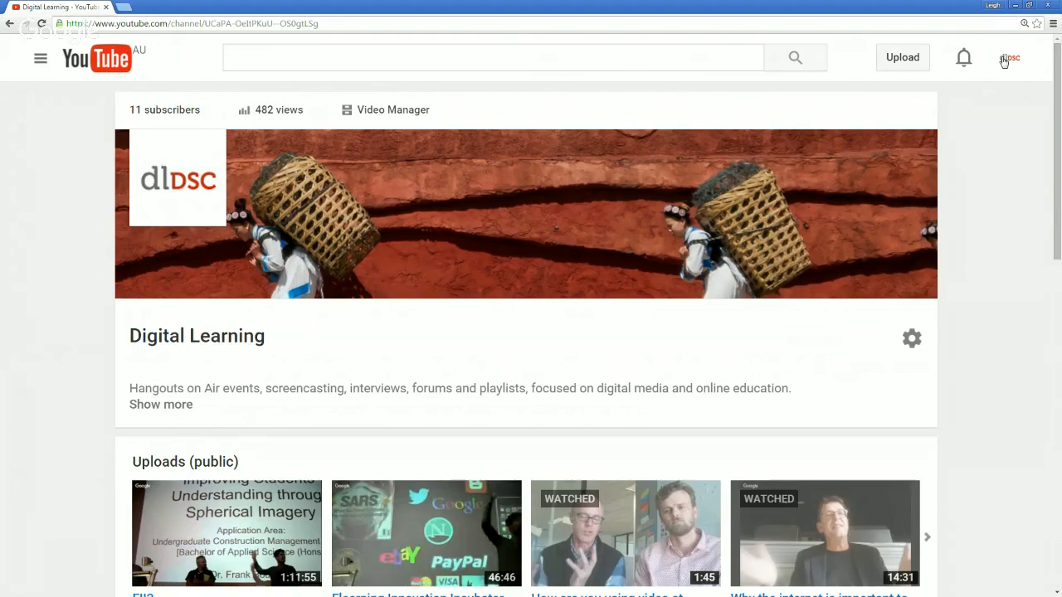
click(1009, 56)
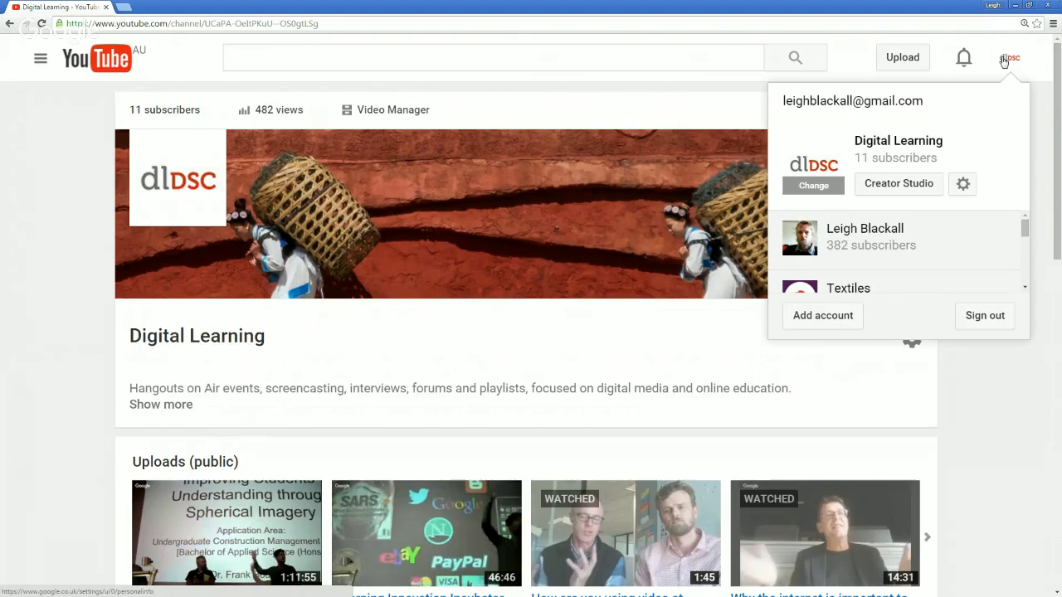
mouse_move(962, 183)
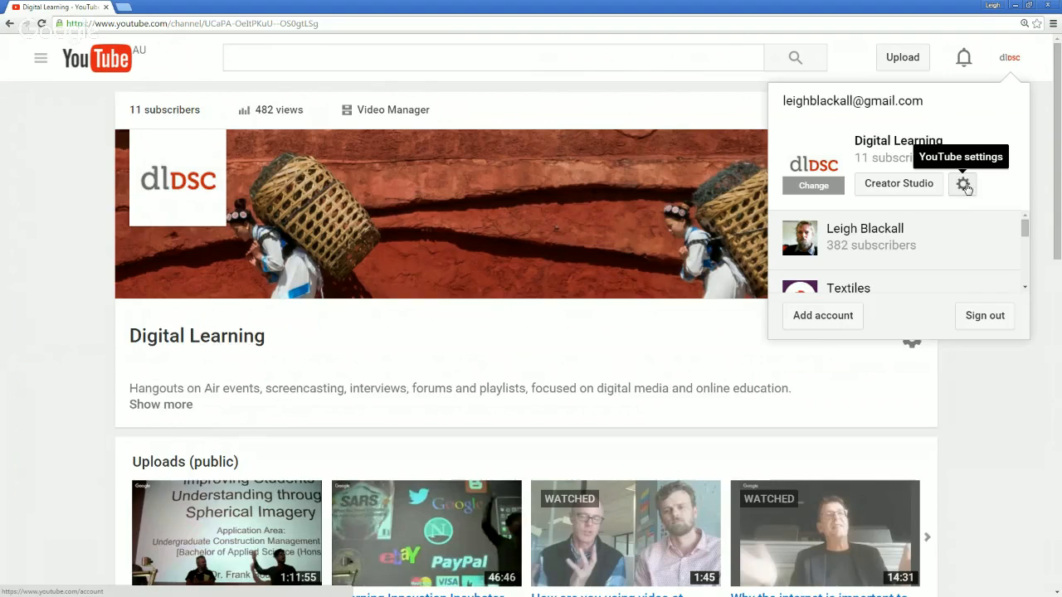
click(962, 184)
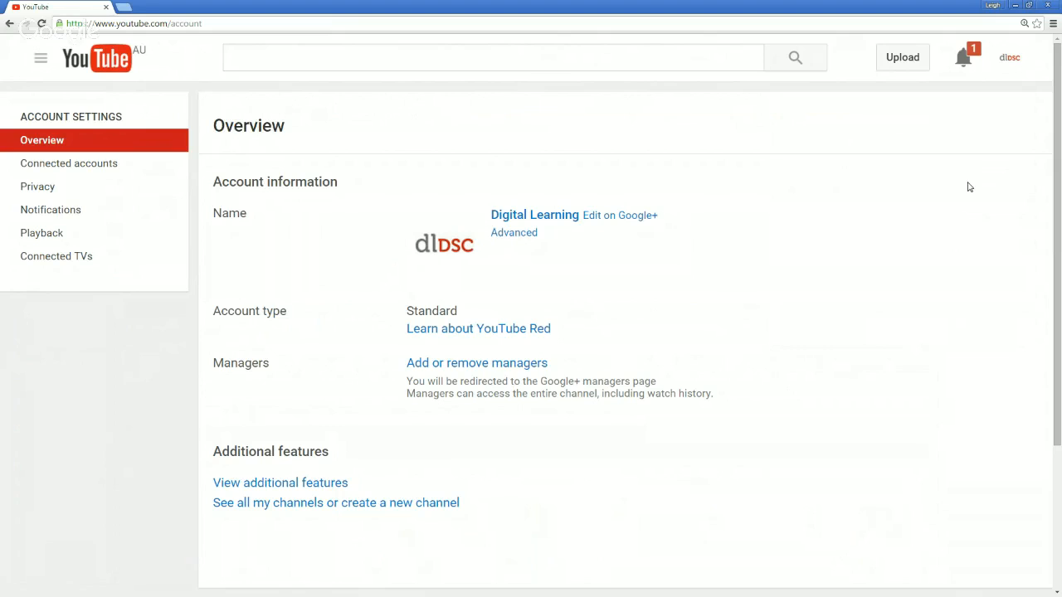
mouse_move(770, 176)
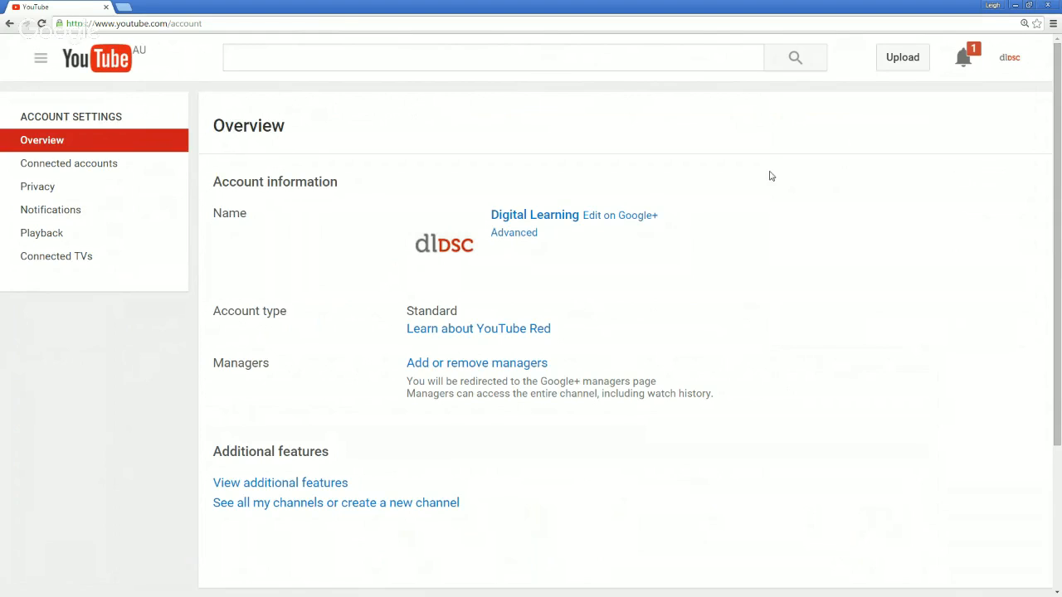
mouse_move(37, 185)
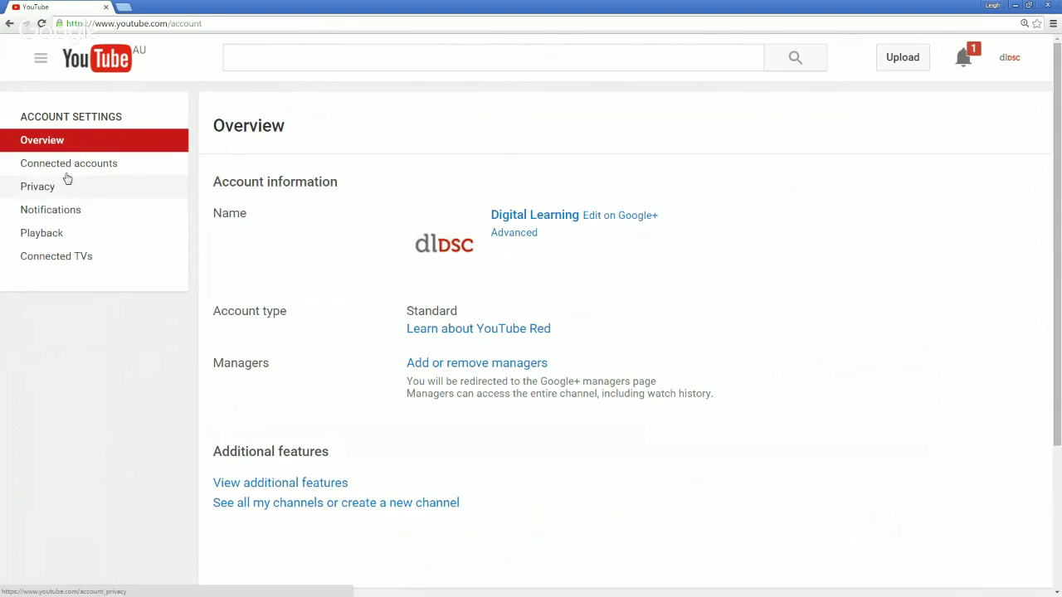
mouse_move(41, 232)
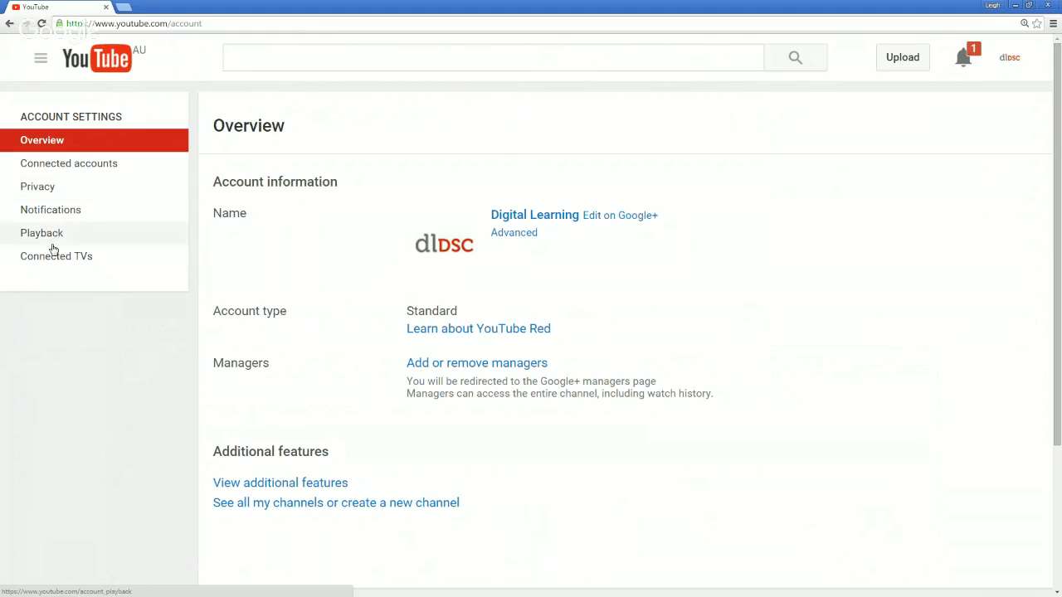
mouse_move(57, 255)
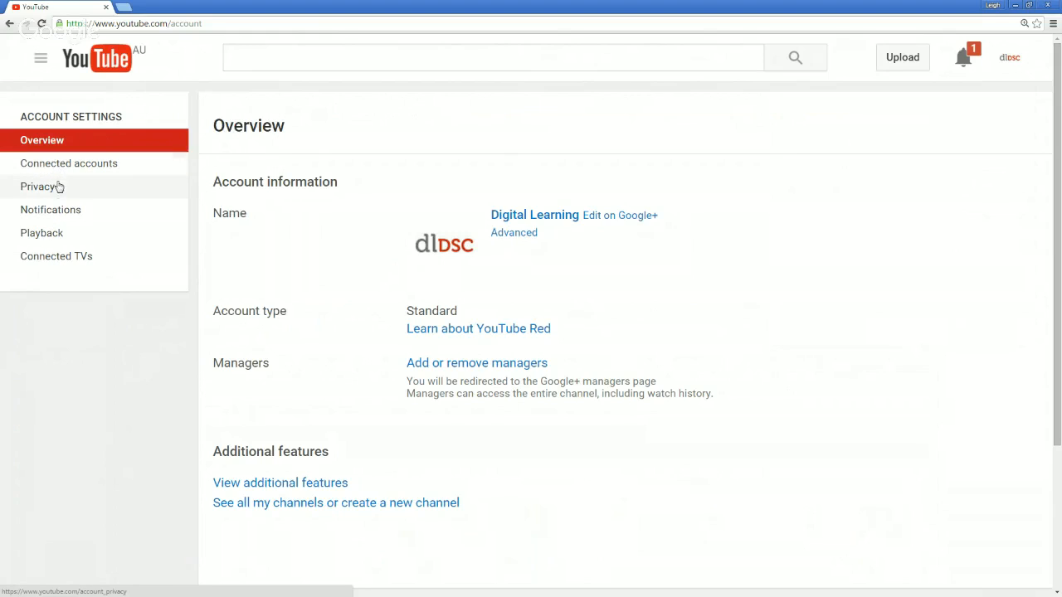
mouse_move(69, 236)
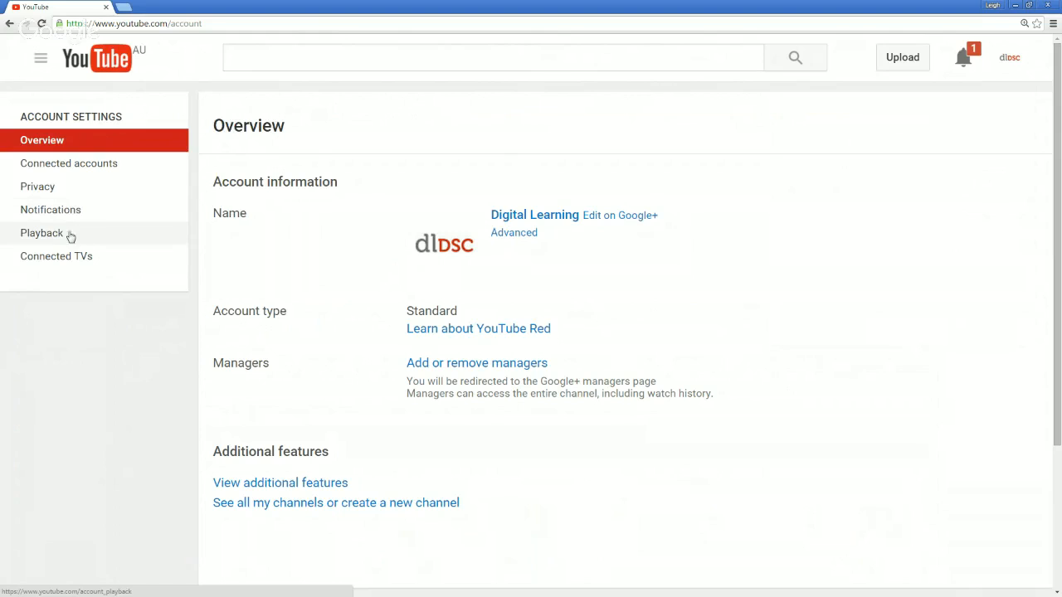
mouse_move(63, 140)
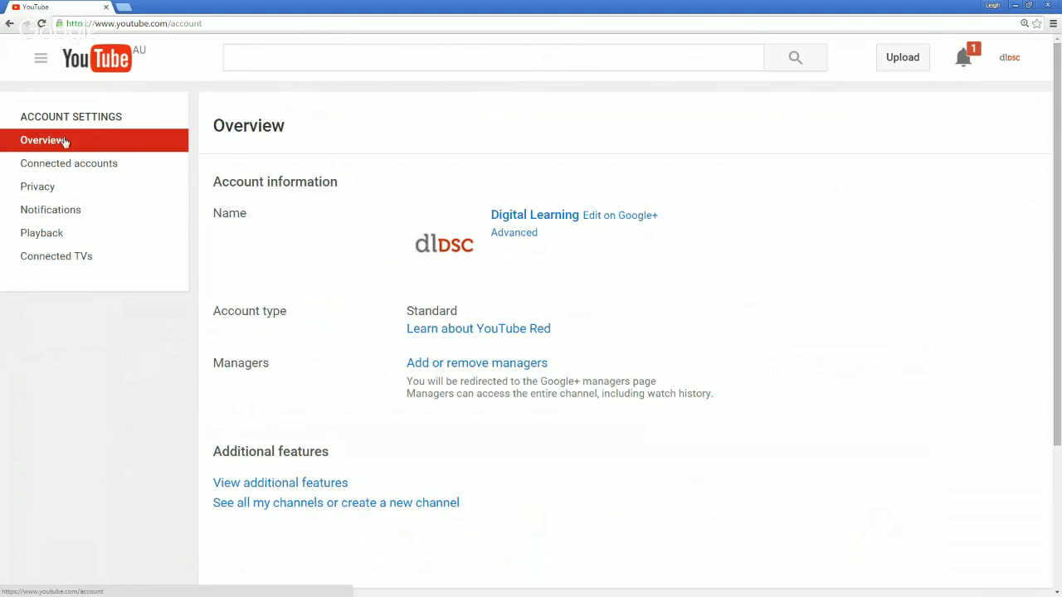
mouse_move(373, 270)
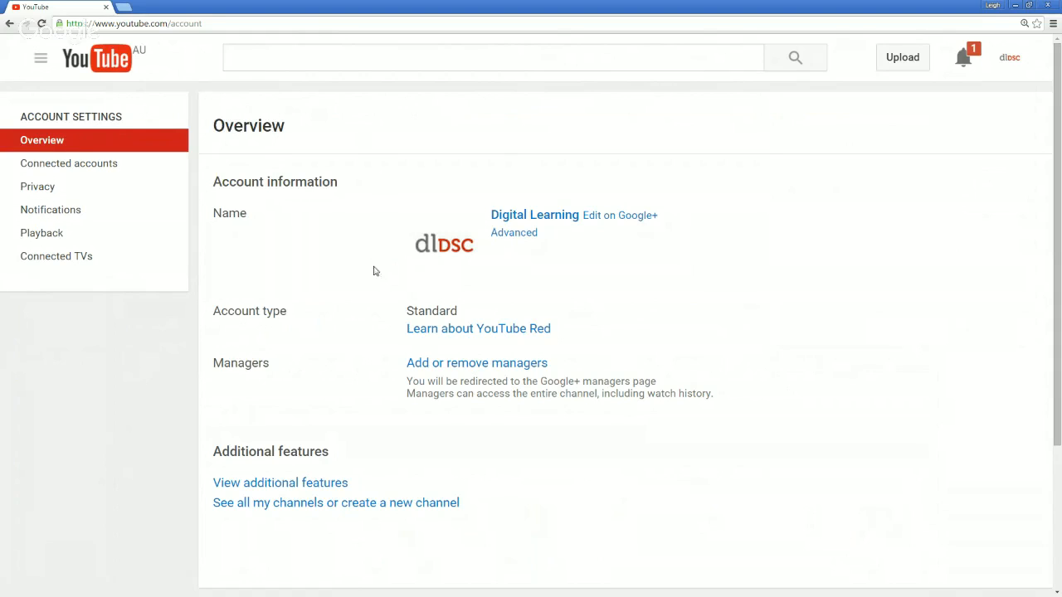
scroll(down, 3)
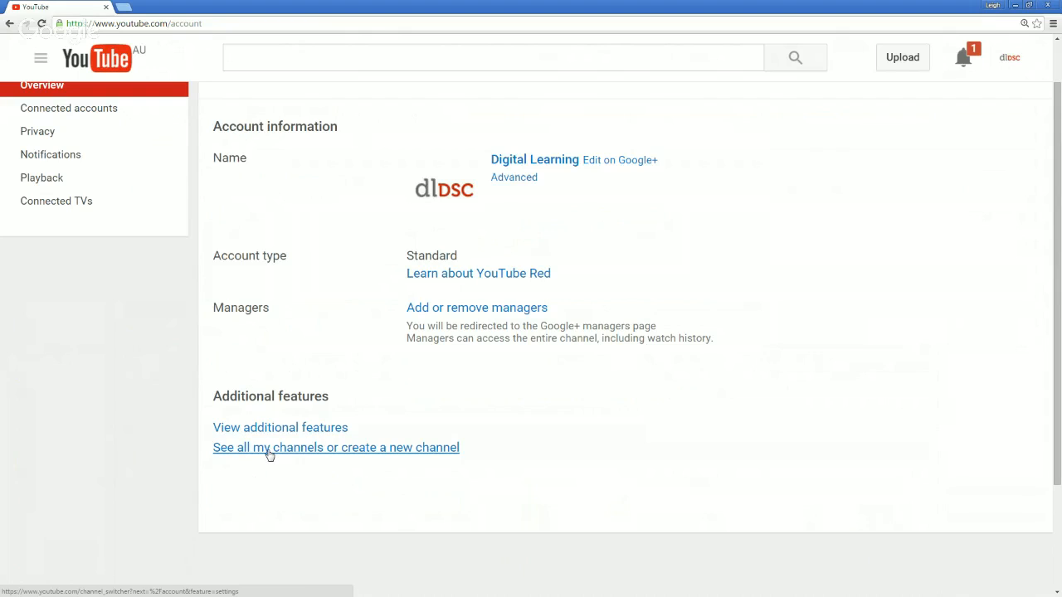
mouse_move(274, 454)
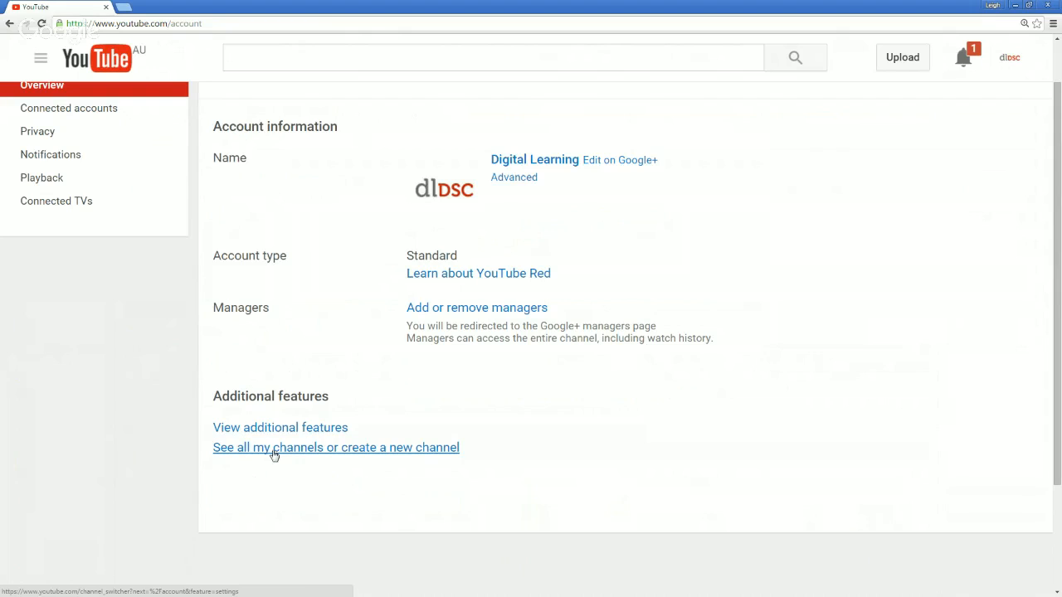
List all channels and Google+ pages on the account and choose to create a new channel.
click(335, 447)
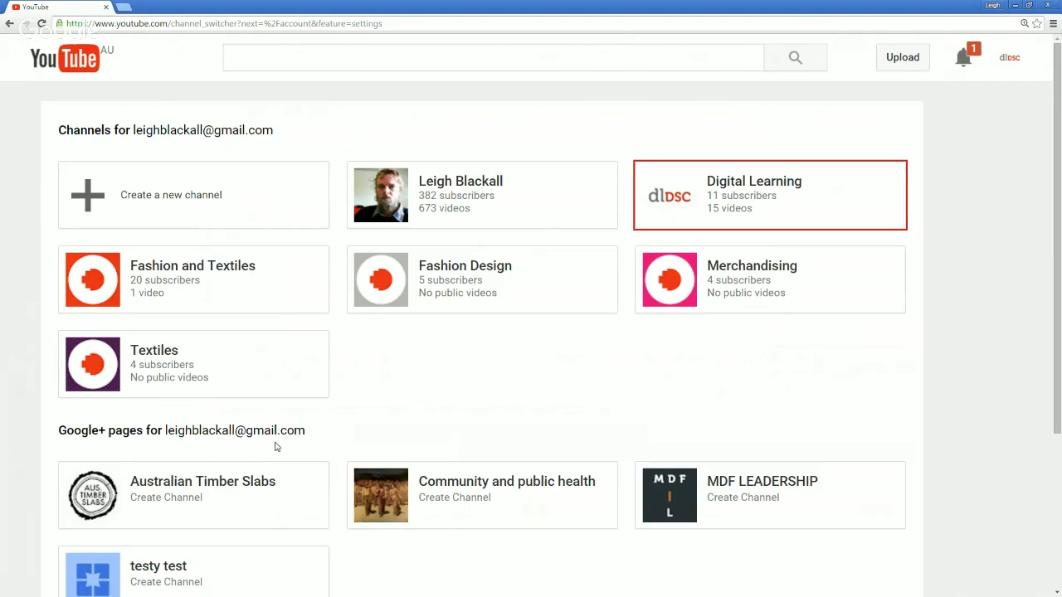
mouse_move(374, 403)
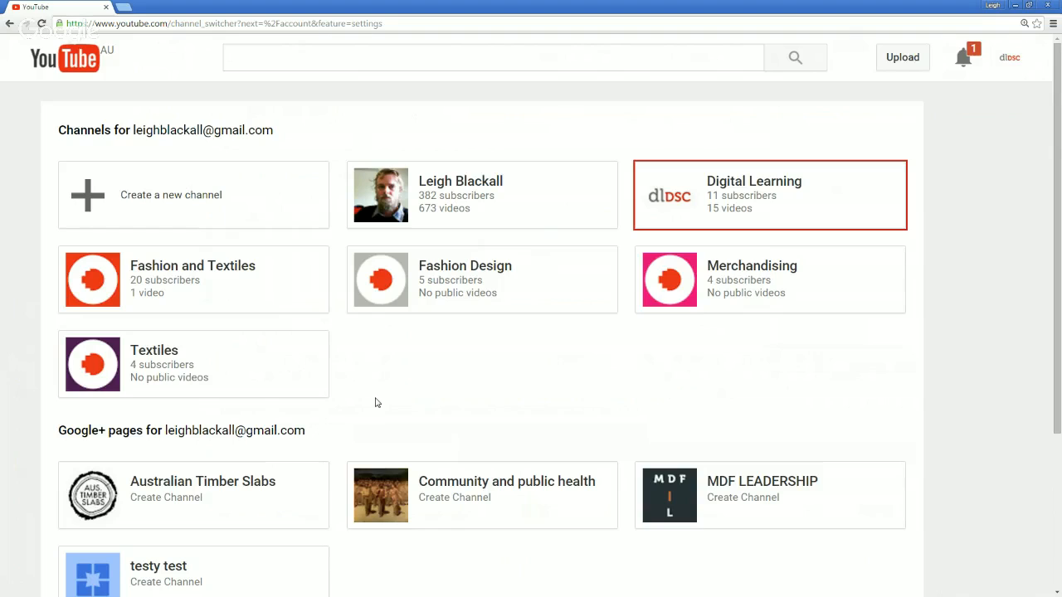
mouse_move(351, 341)
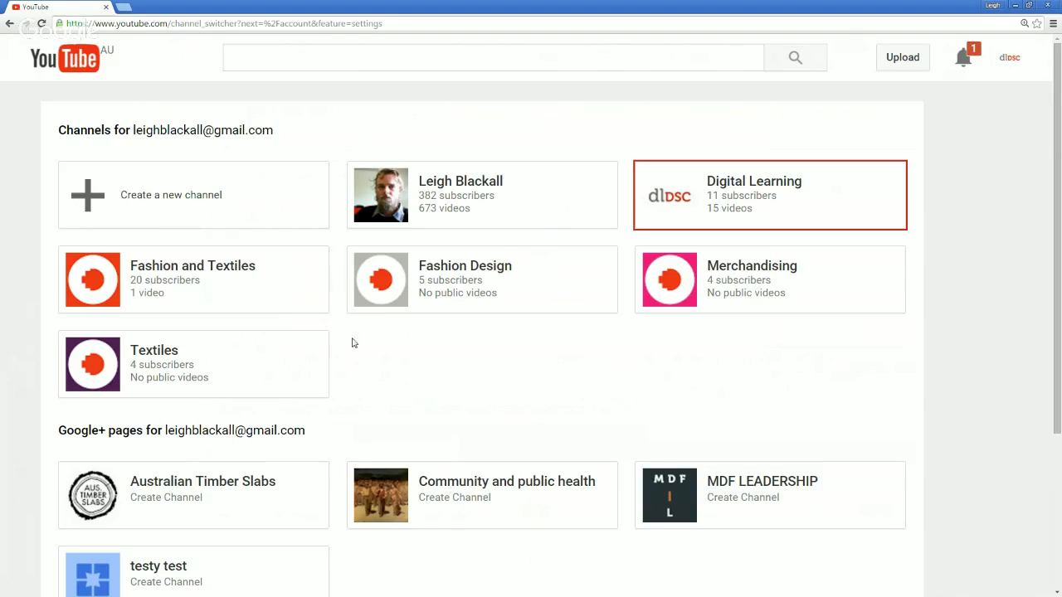
mouse_move(206, 203)
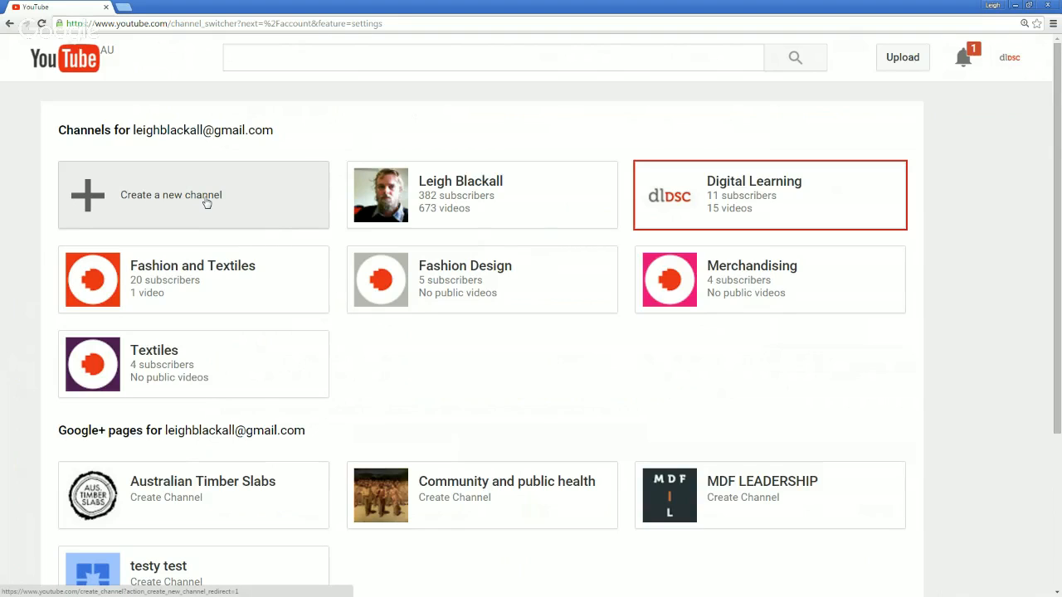
click(169, 194)
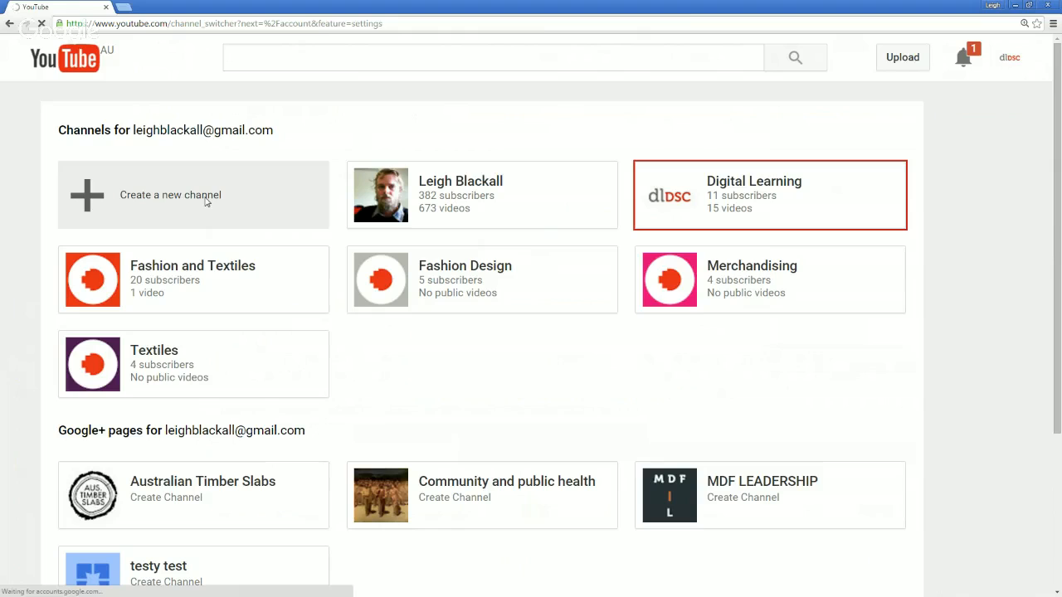
Create a channel named 'Test' in the Other category, accepting the Pages Terms, and finish.
click(169, 196)
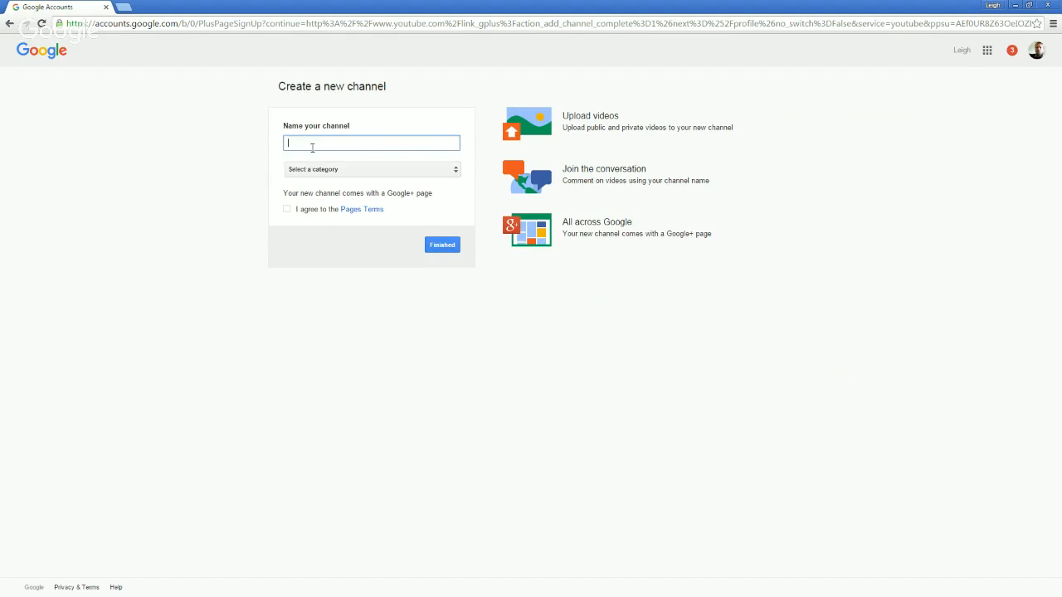
text(Test)
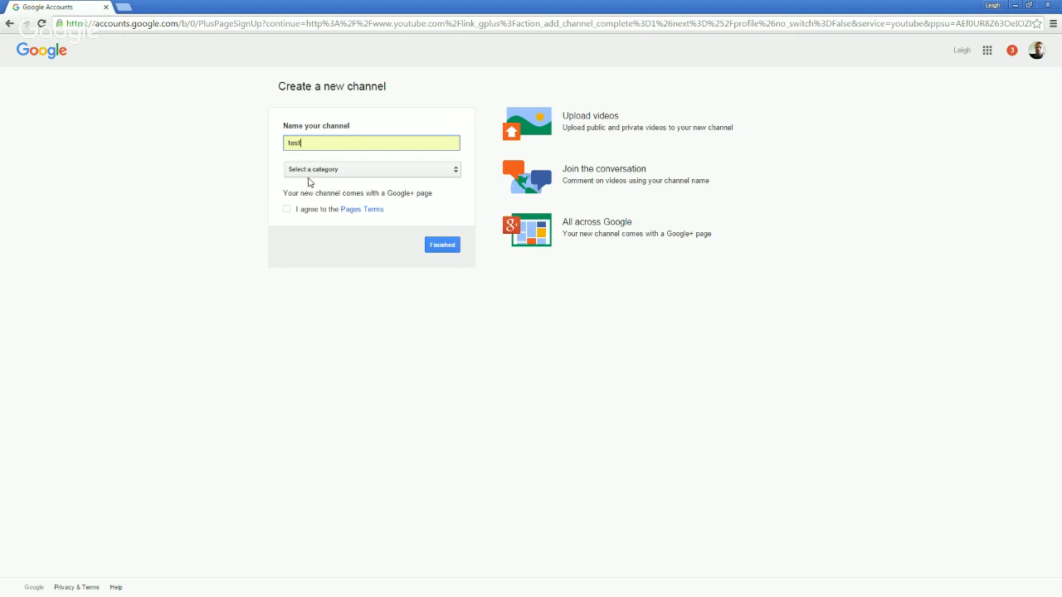
click(371, 169)
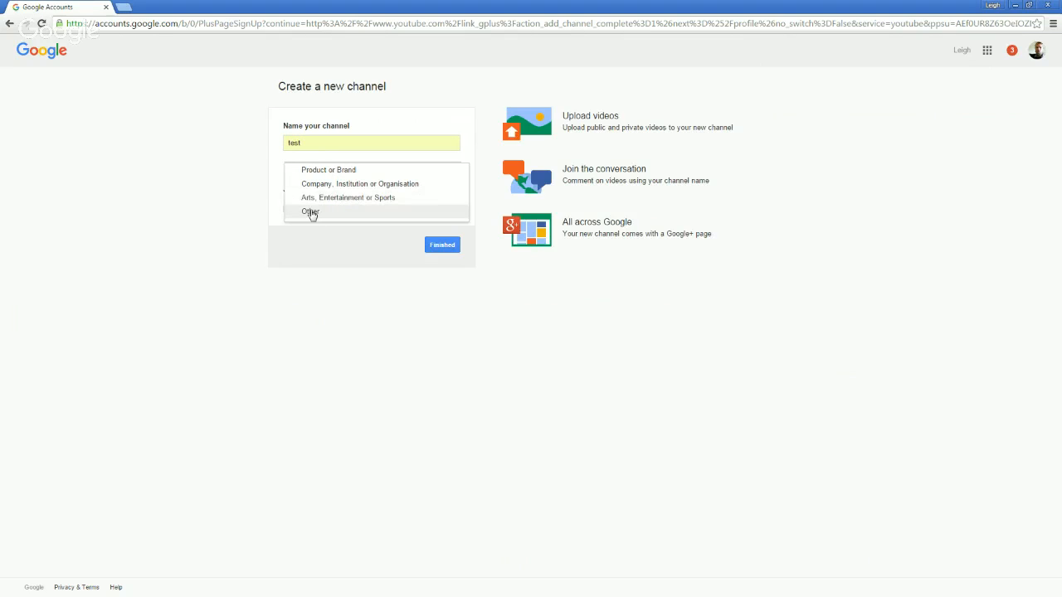
click(310, 212)
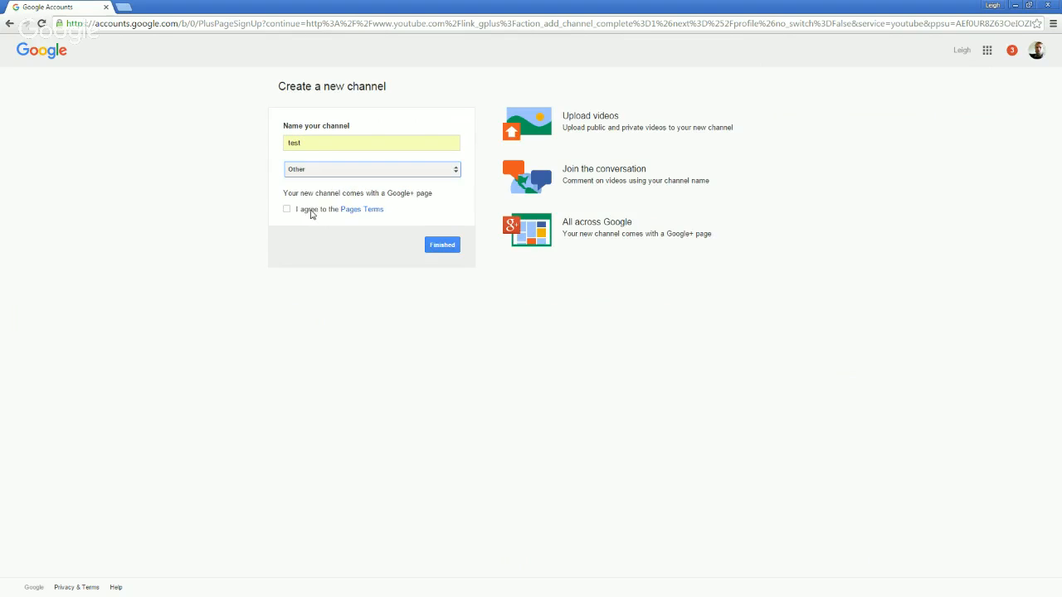
click(285, 209)
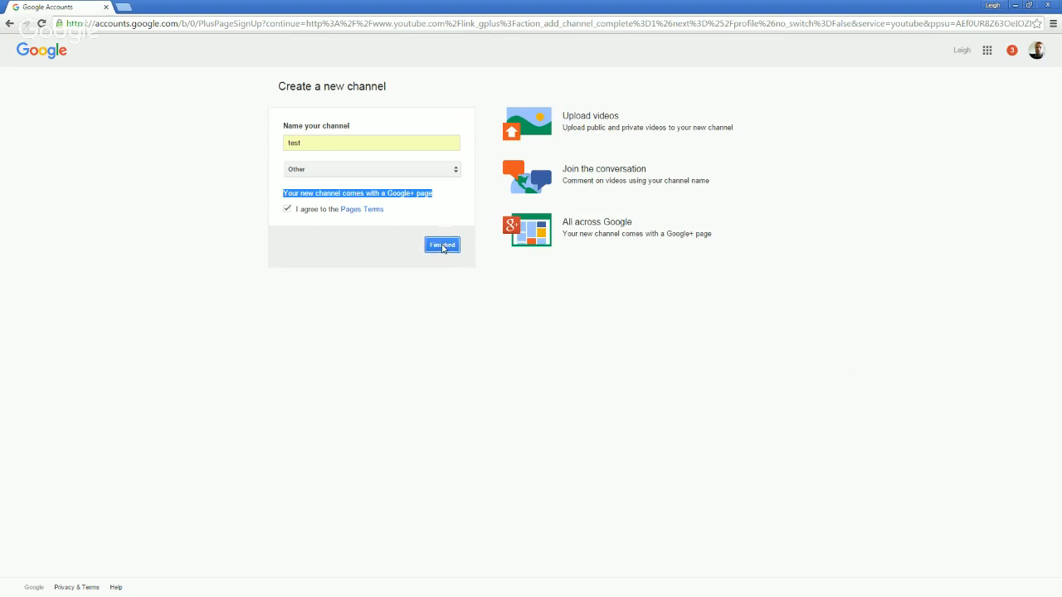
click(441, 244)
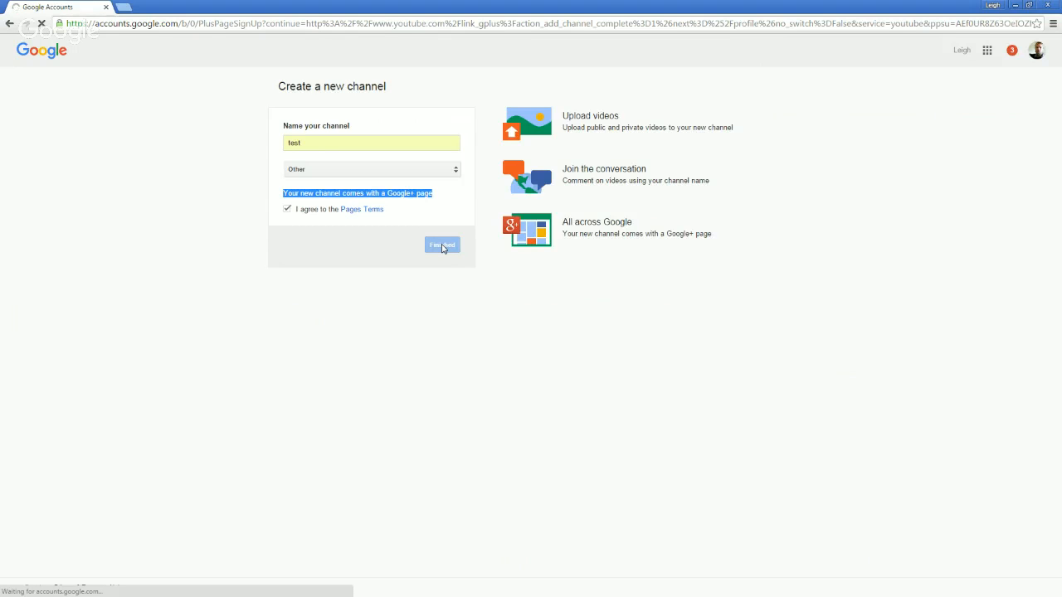
Land on the new test channel and show the accounts and channels list from the avatar.
click(442, 244)
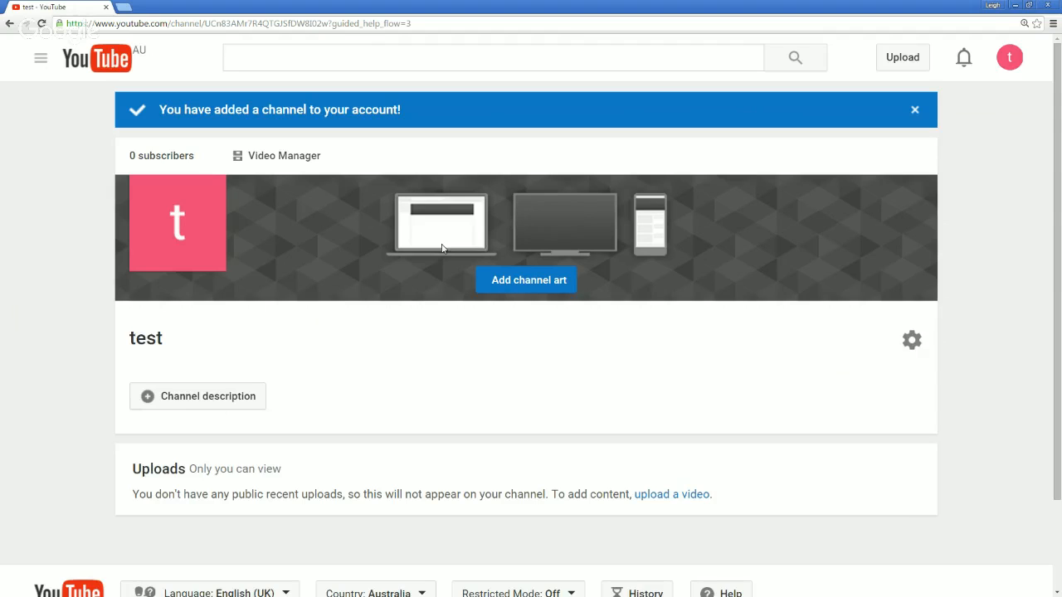
mouse_move(1012, 79)
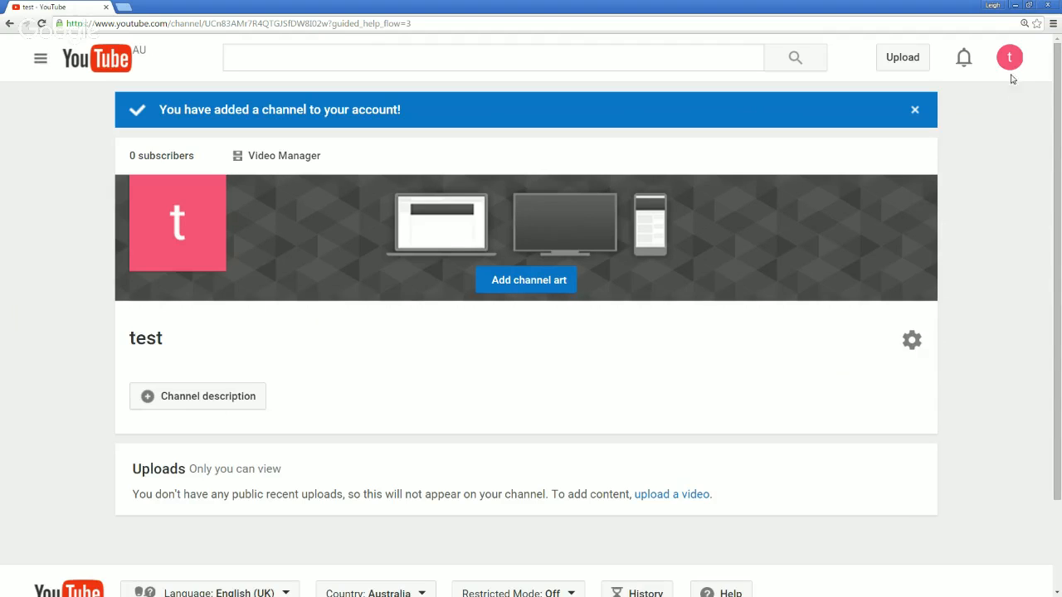
mouse_move(1009, 63)
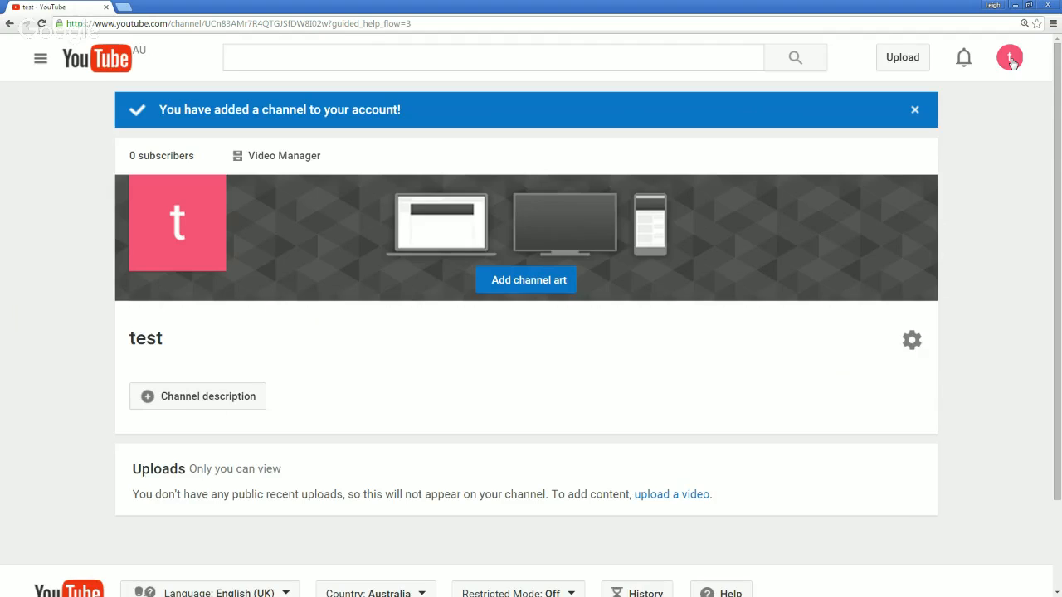
mouse_move(1009, 66)
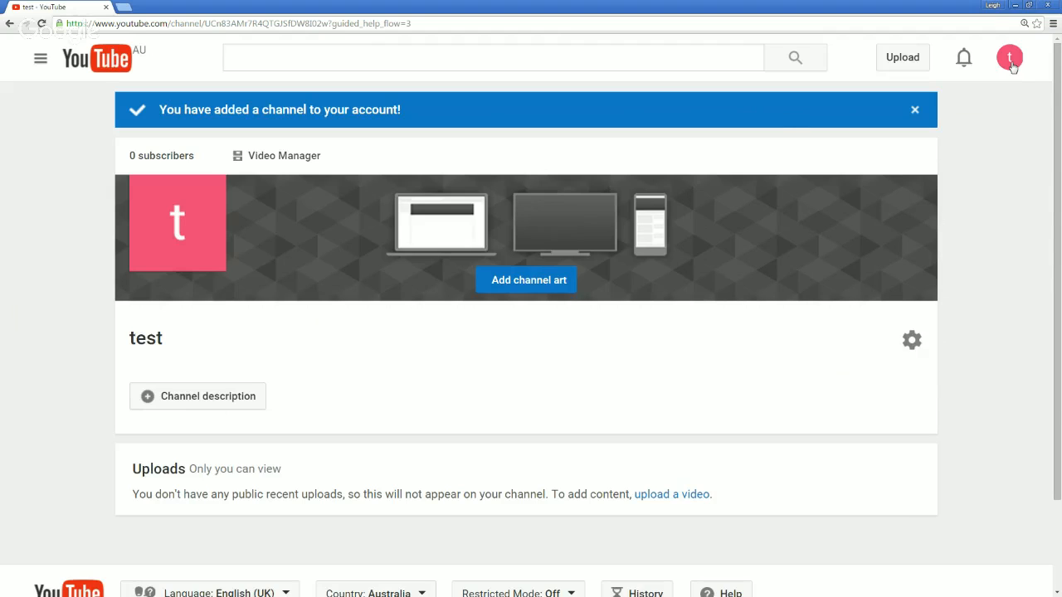
click(1008, 56)
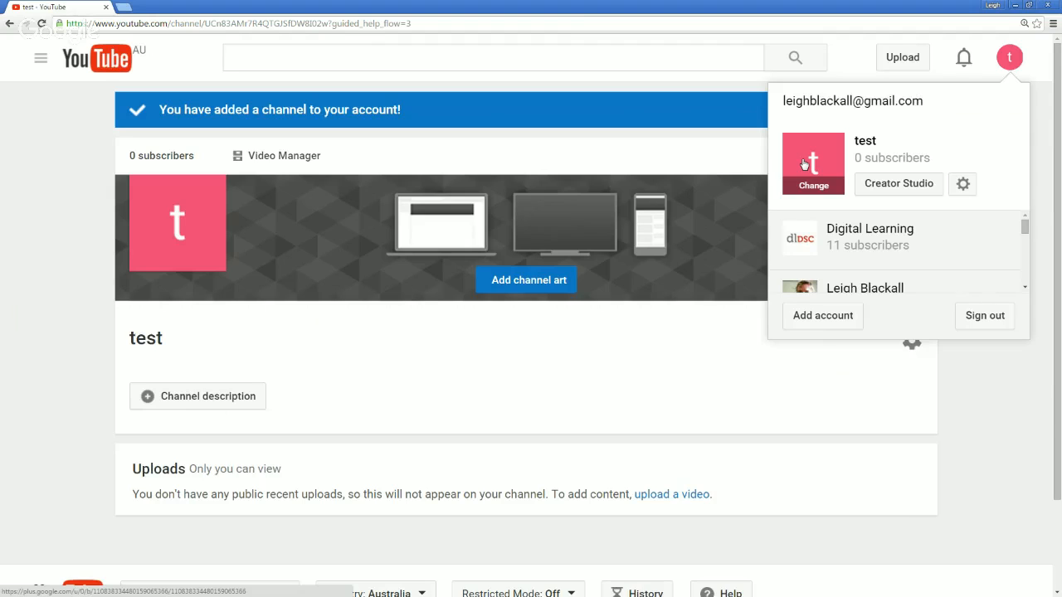
mouse_move(1015, 46)
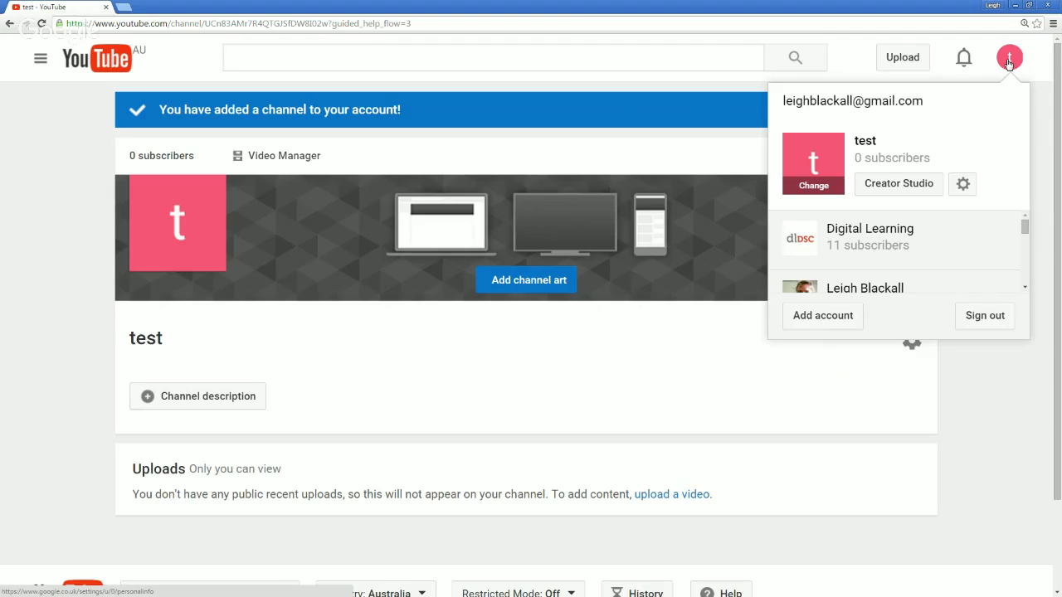
mouse_move(894, 142)
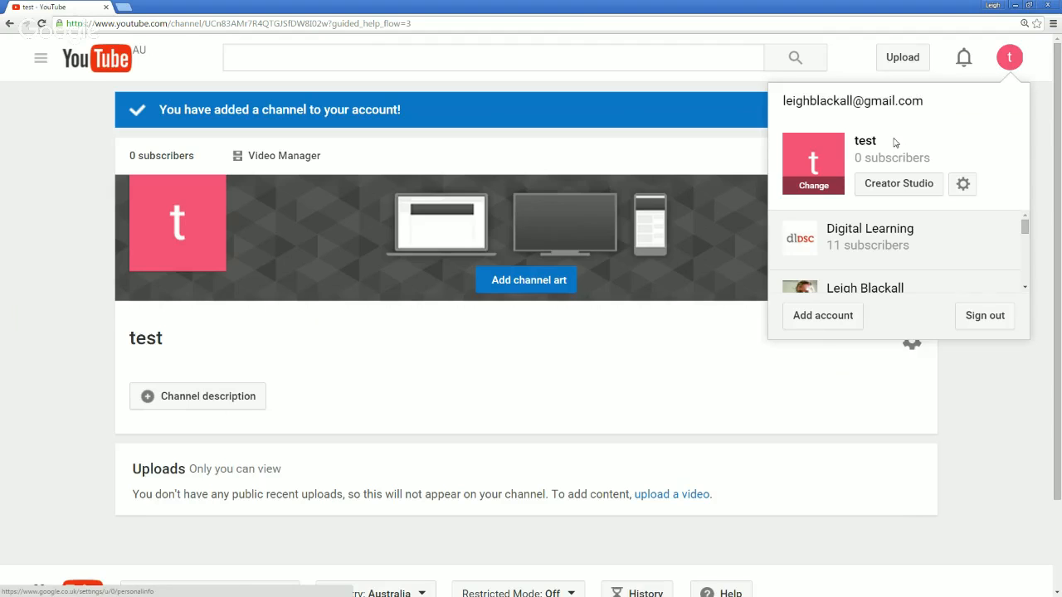
mouse_move(815, 162)
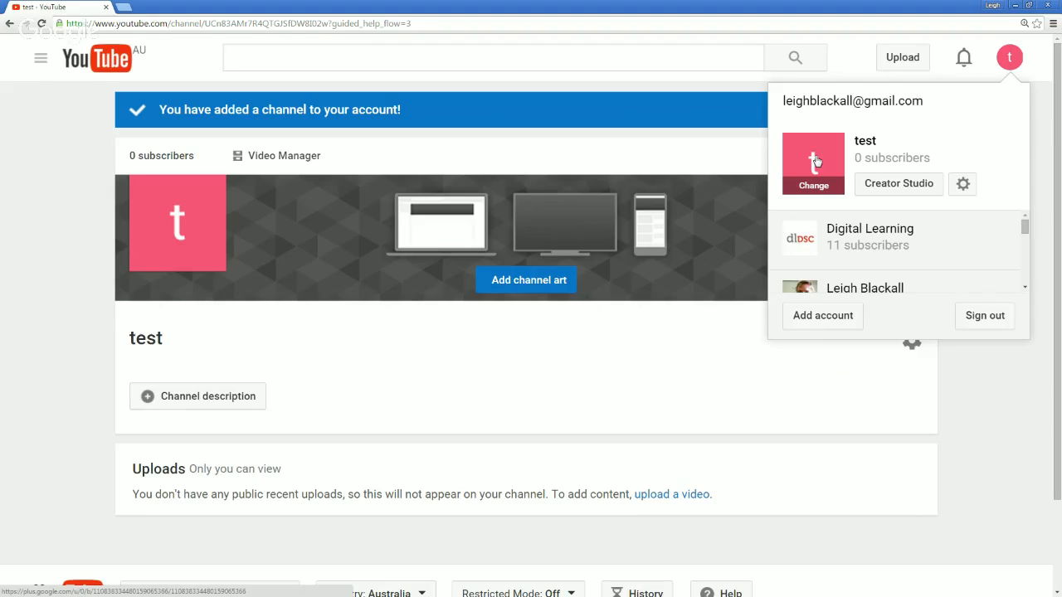
Visit the test Google+ page, decline the new Google+ preview and review its About and Links sections.
click(812, 174)
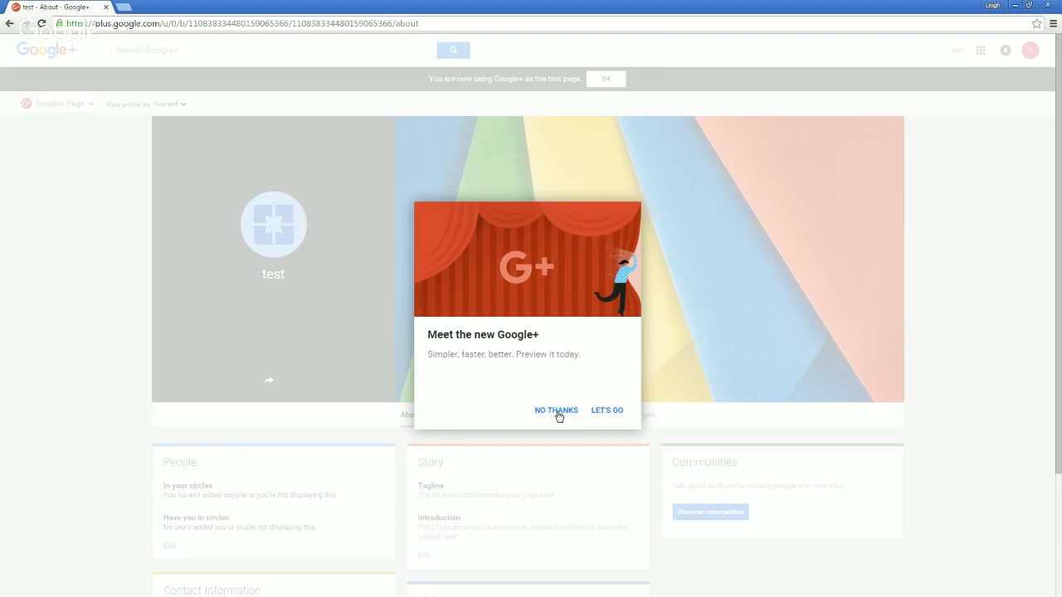
click(554, 410)
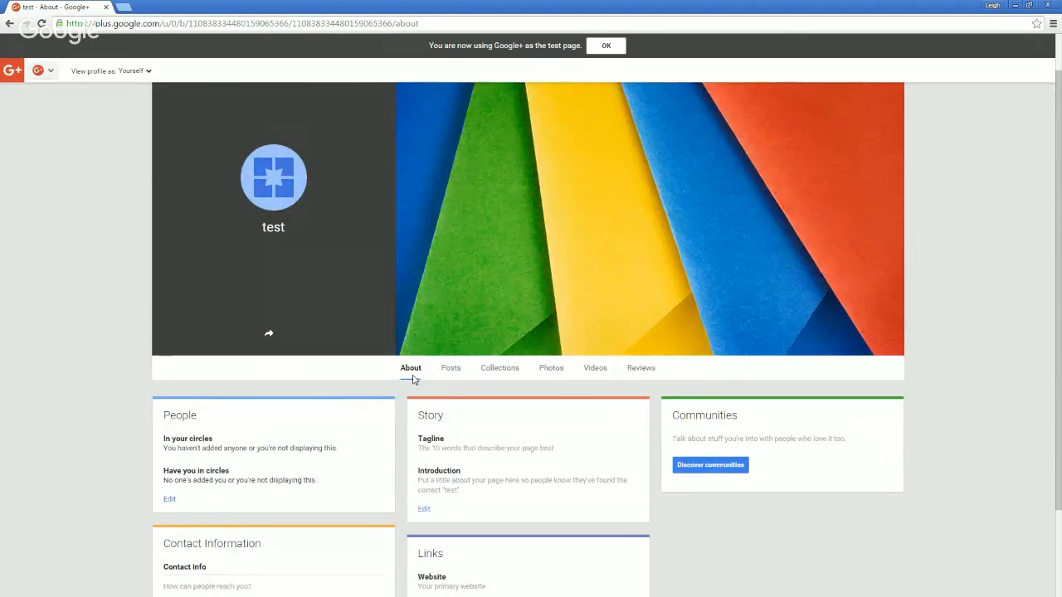
mouse_move(451, 373)
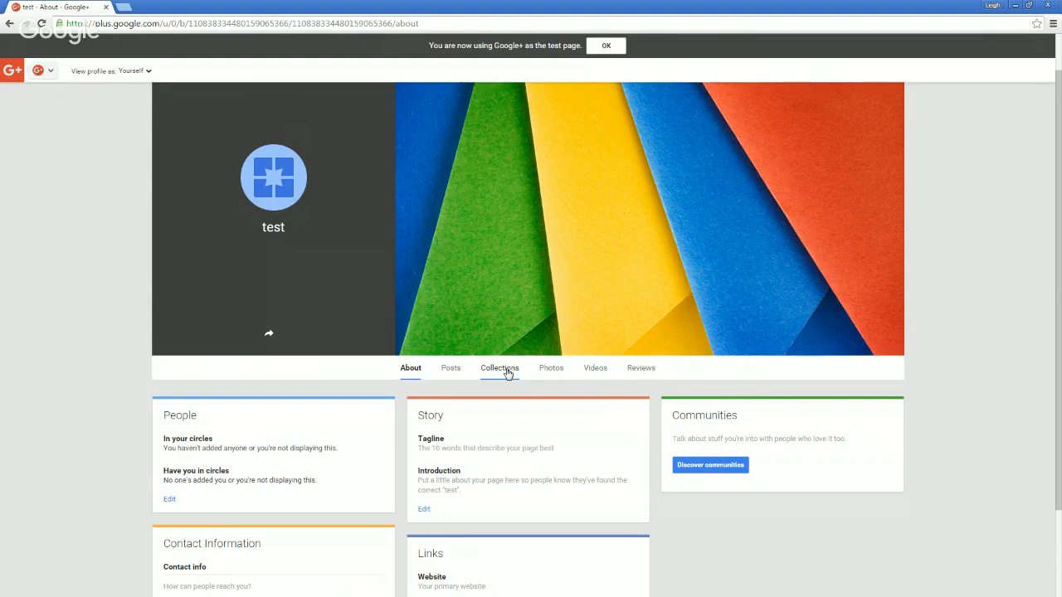
mouse_move(551, 369)
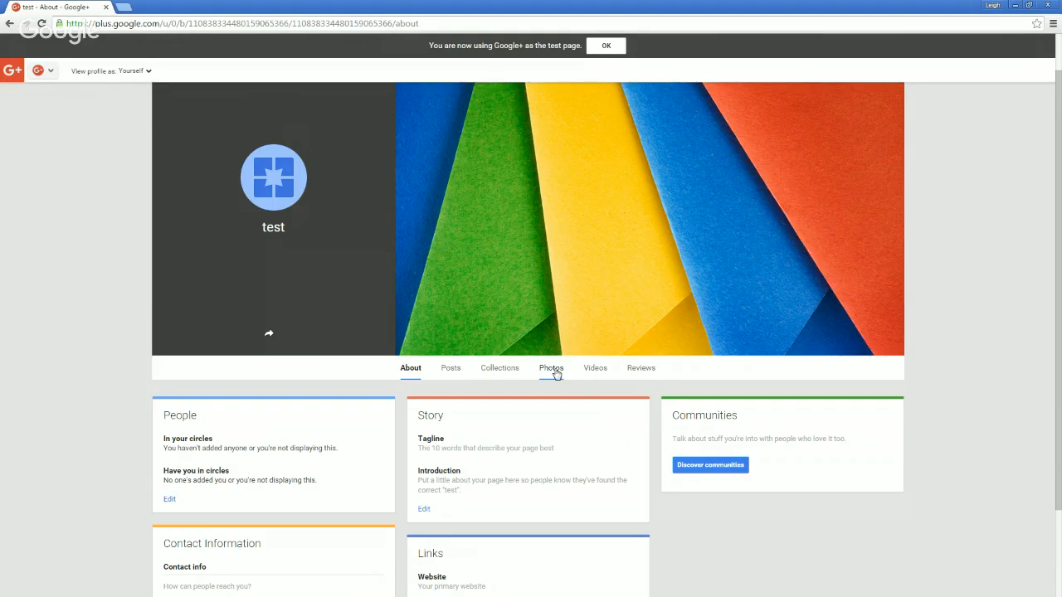
mouse_move(594, 373)
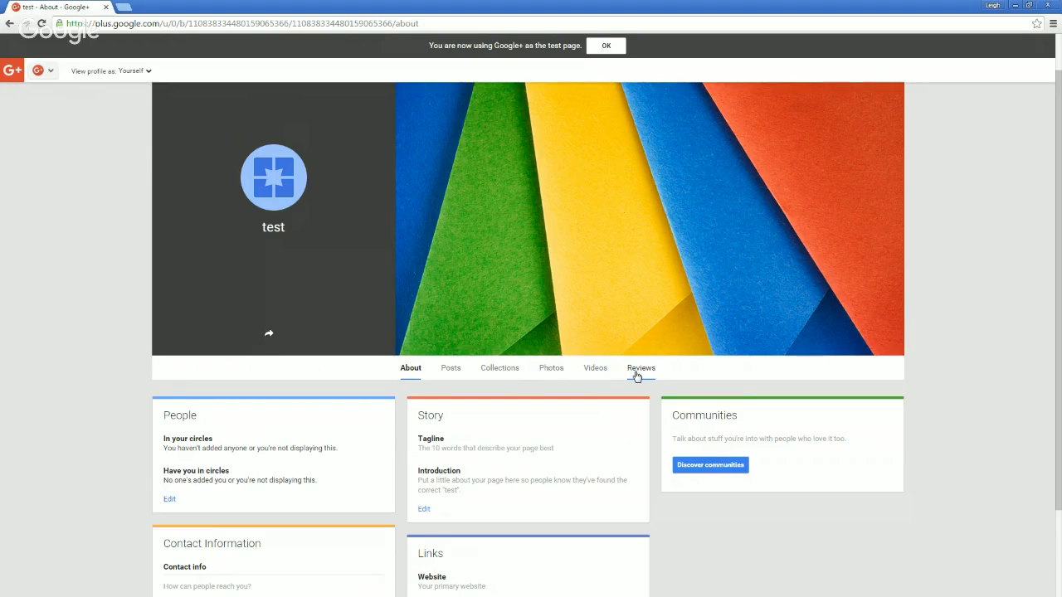
mouse_move(639, 375)
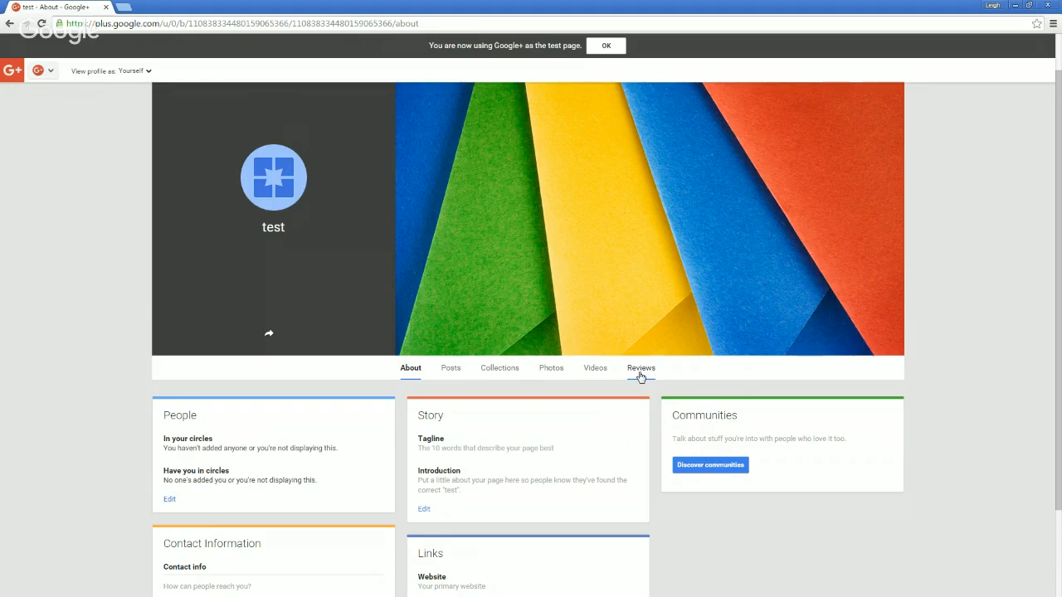
mouse_move(669, 262)
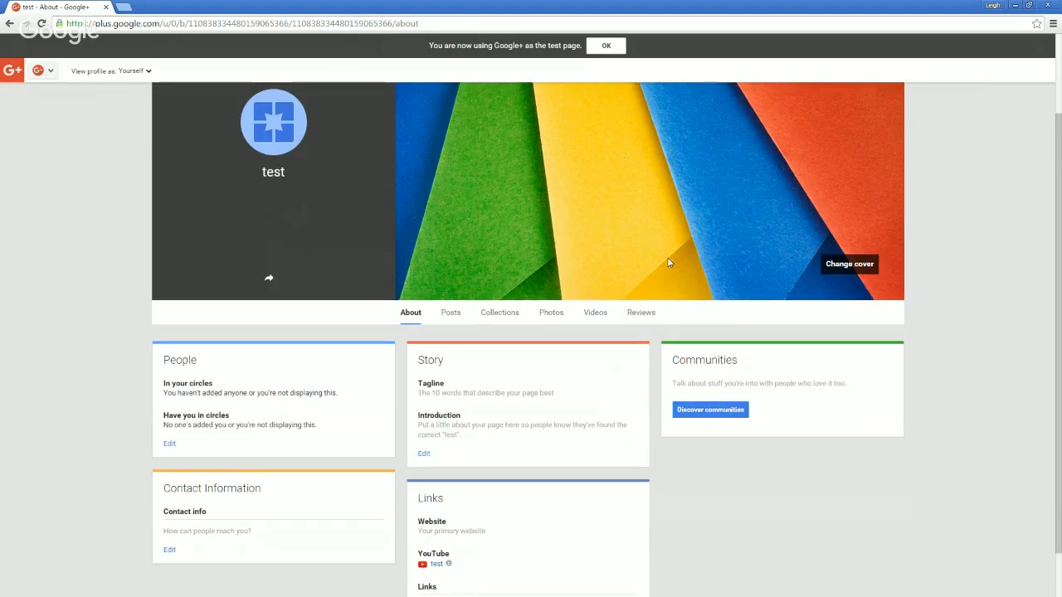
scroll(down, 3)
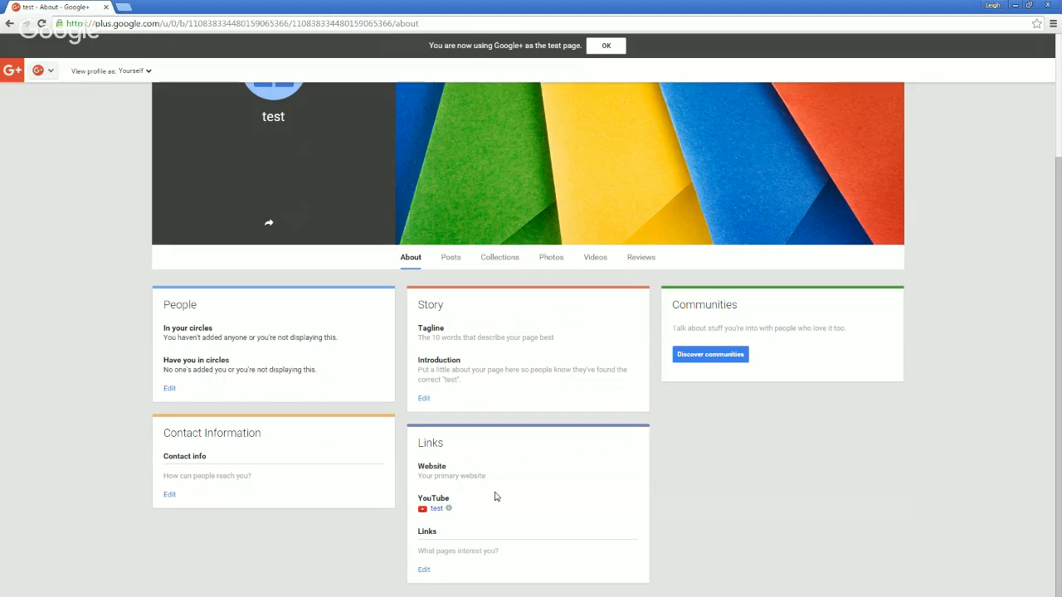
mouse_move(716, 398)
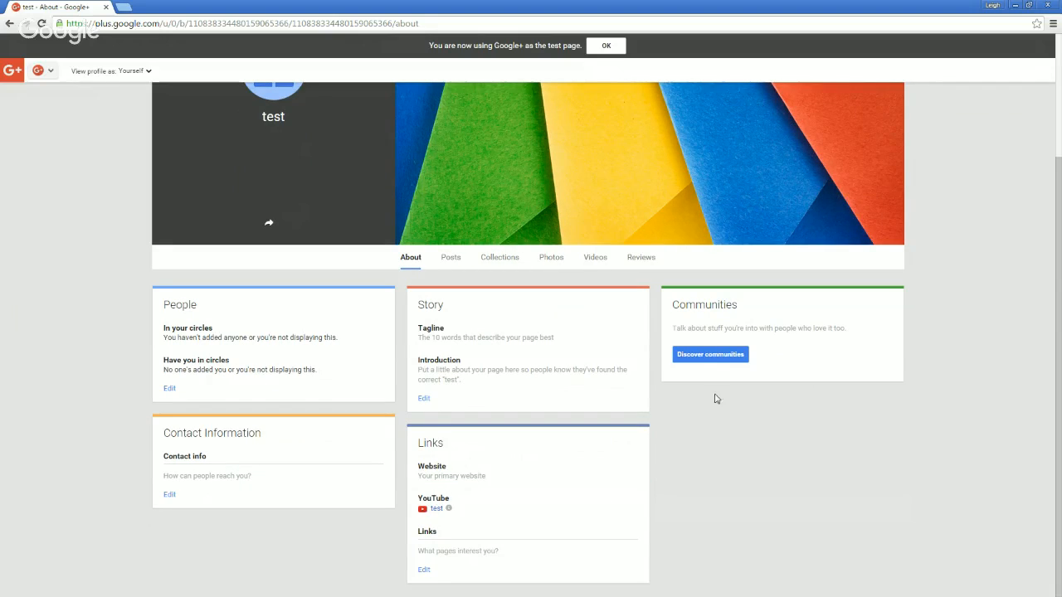
scroll(up, 3)
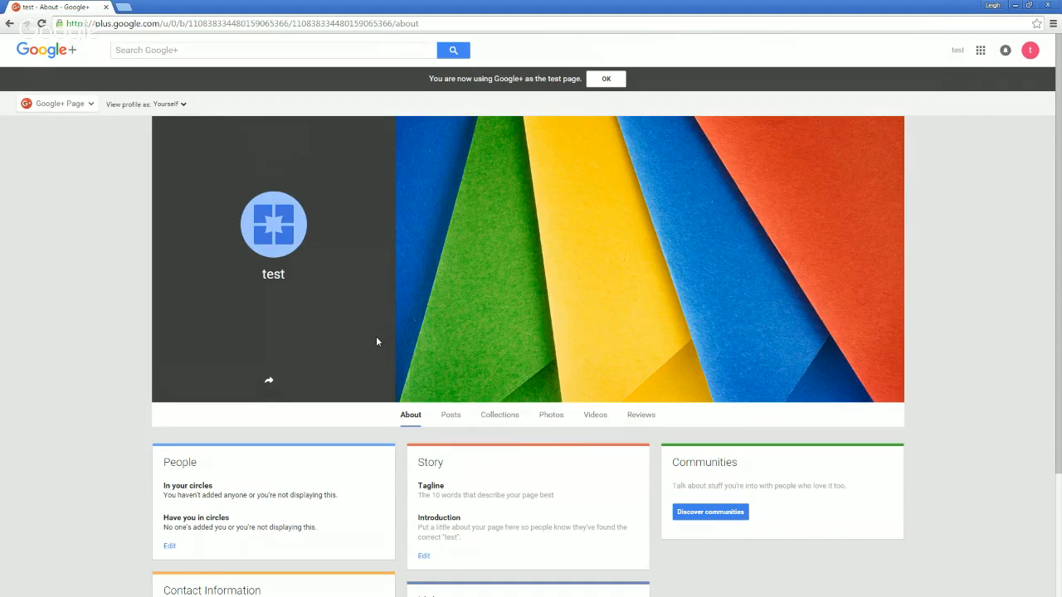
View the test page's Managers list in settings, starting then cancelling a manager invite.
click(56, 103)
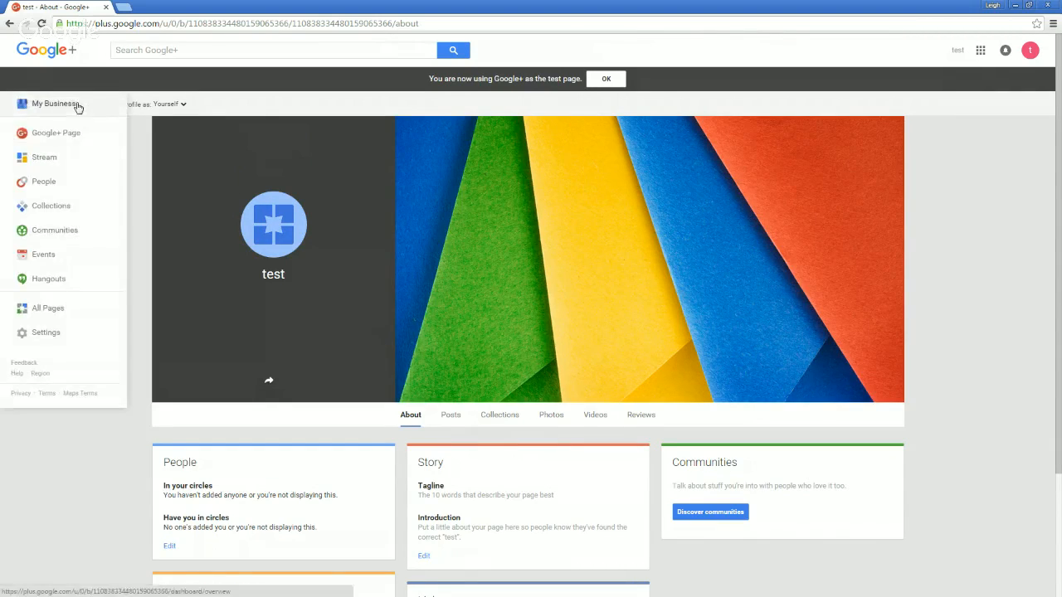
mouse_move(47, 332)
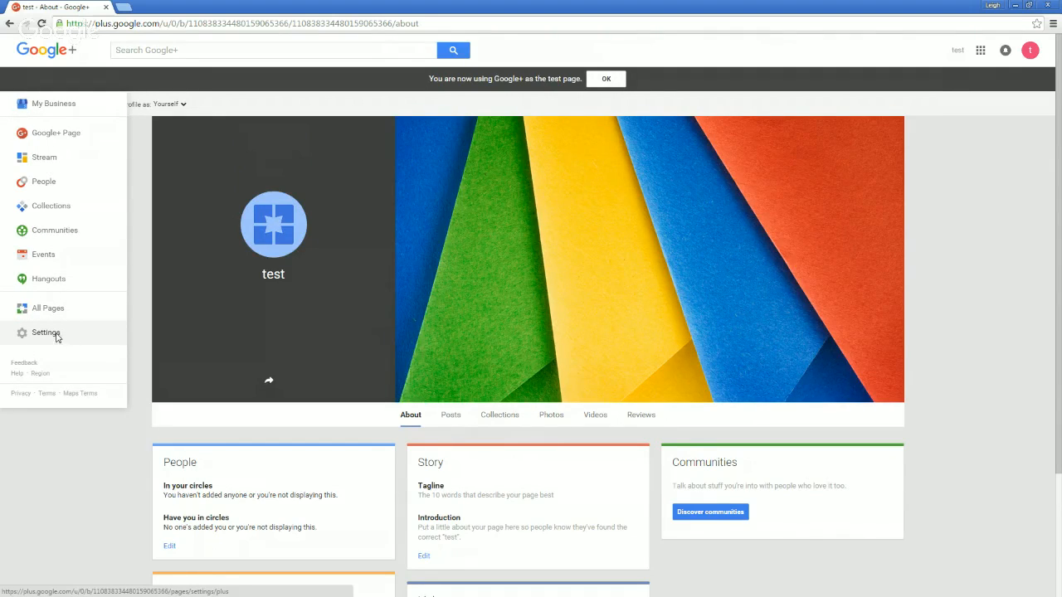
click(46, 332)
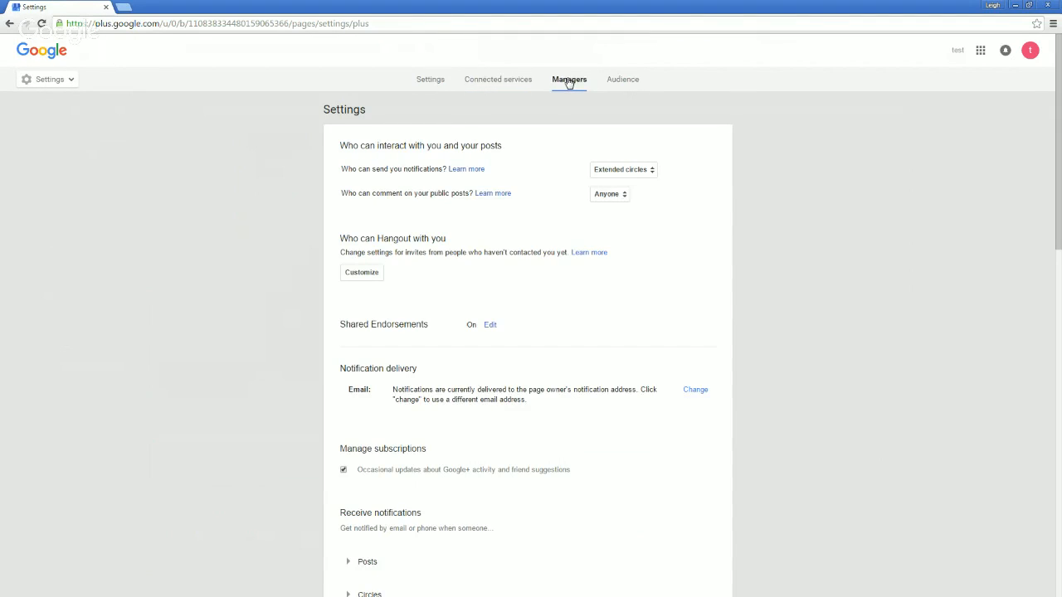
click(567, 80)
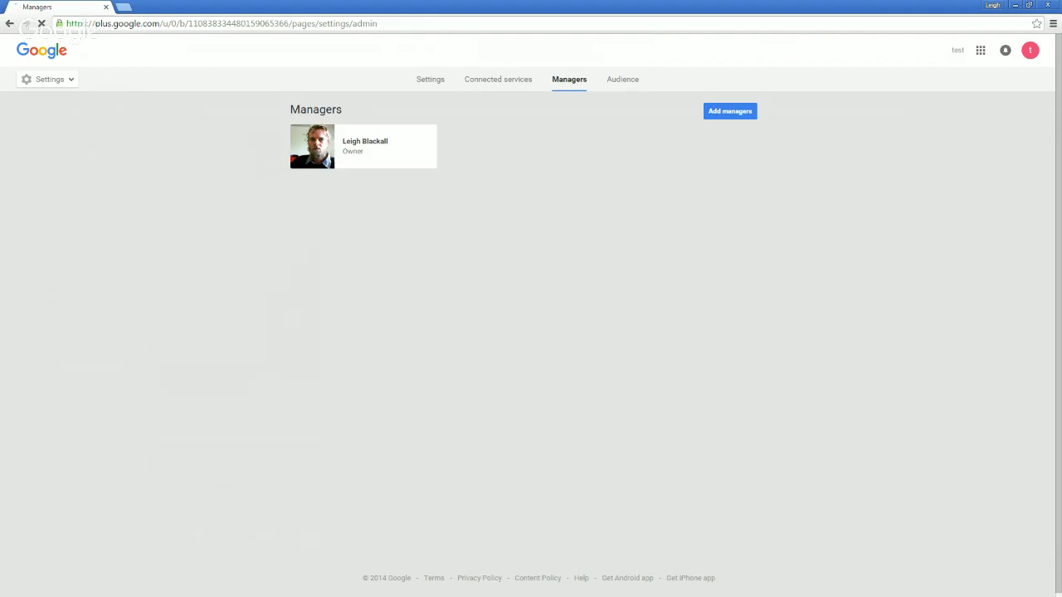
click(730, 111)
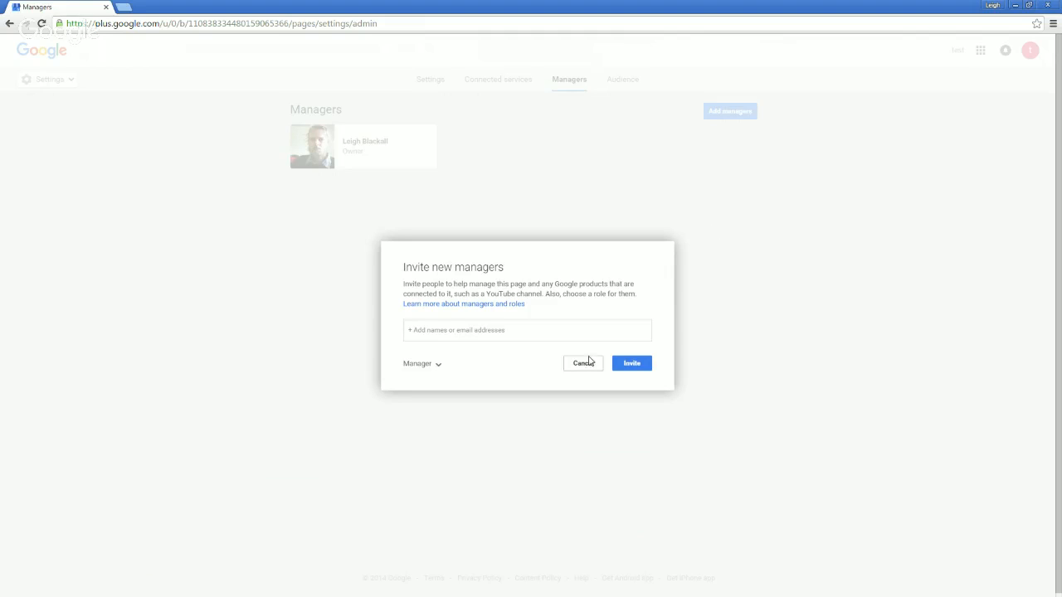
click(582, 363)
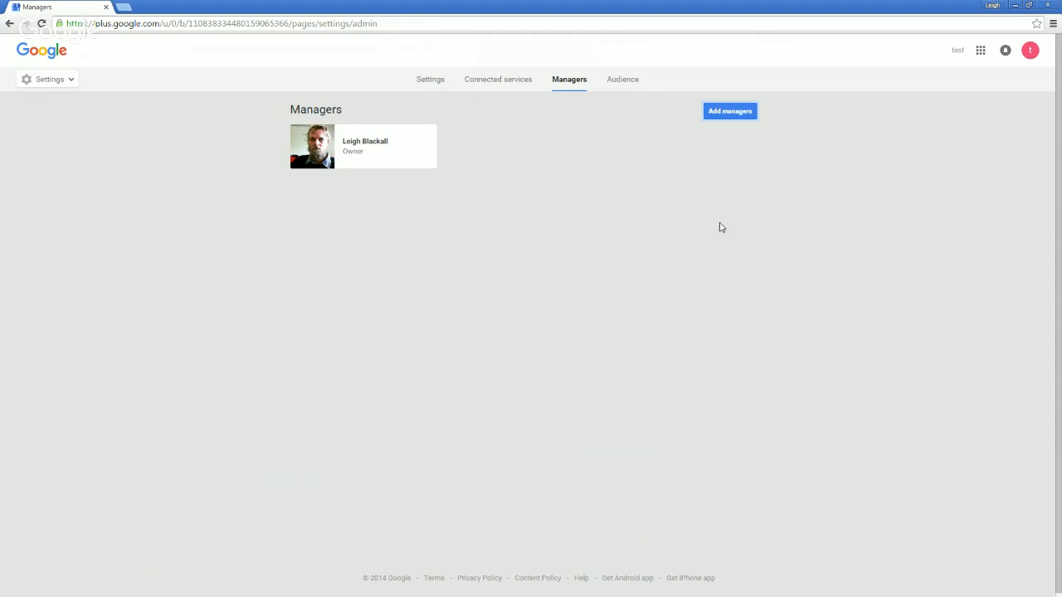
mouse_move(430, 146)
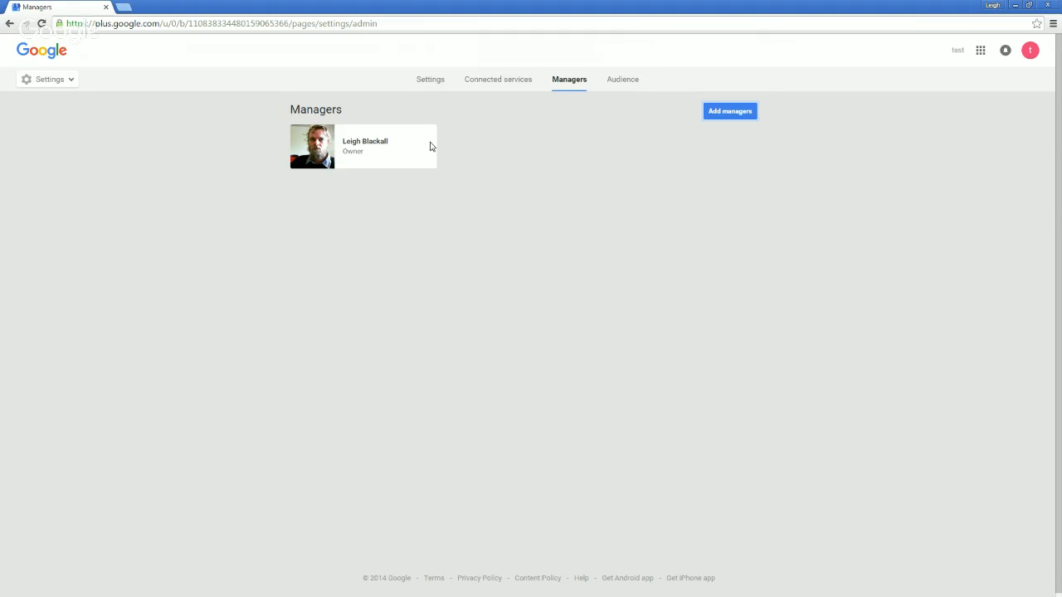
mouse_move(405, 83)
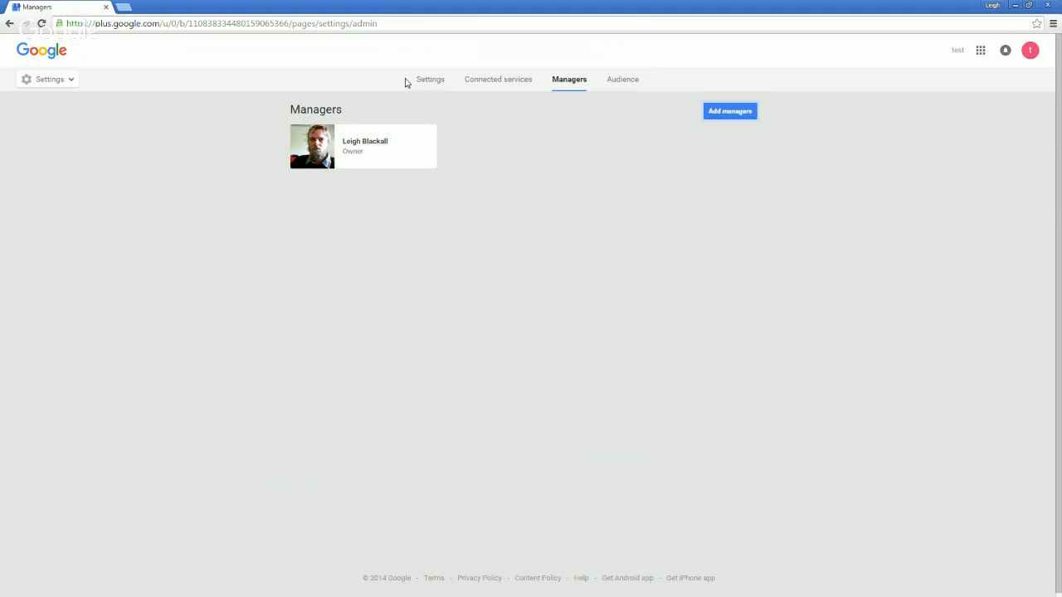
Go to the test Google+ page and follow its link to the test YouTube channel.
click(40, 50)
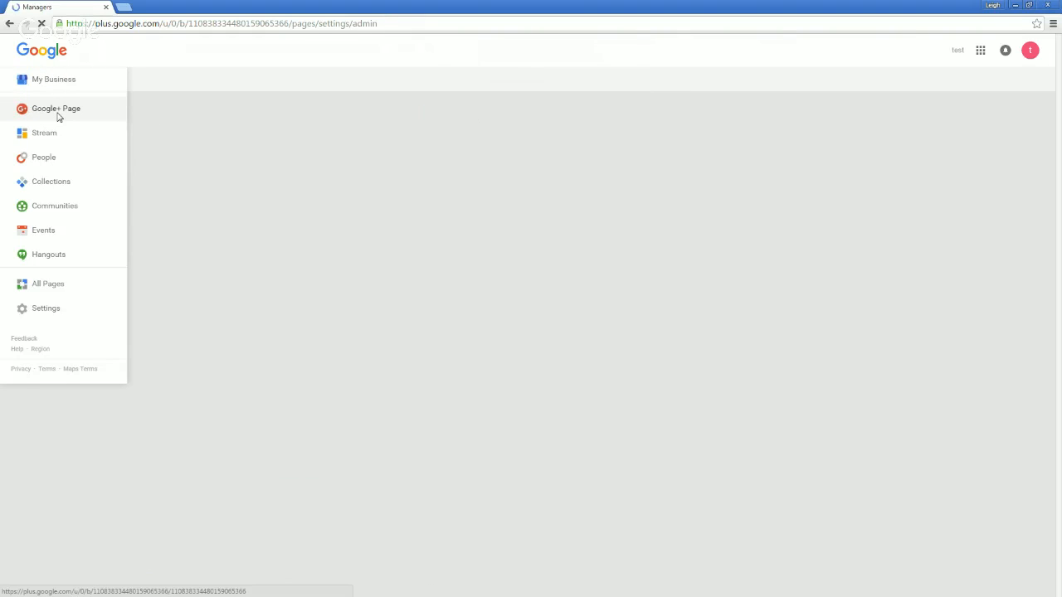
click(57, 109)
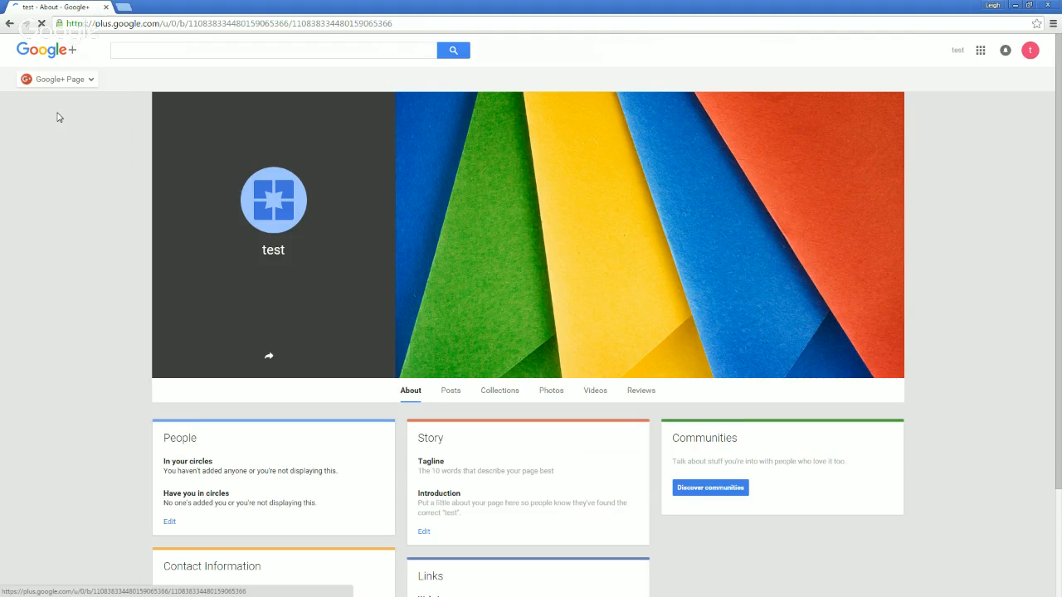
click(166, 7)
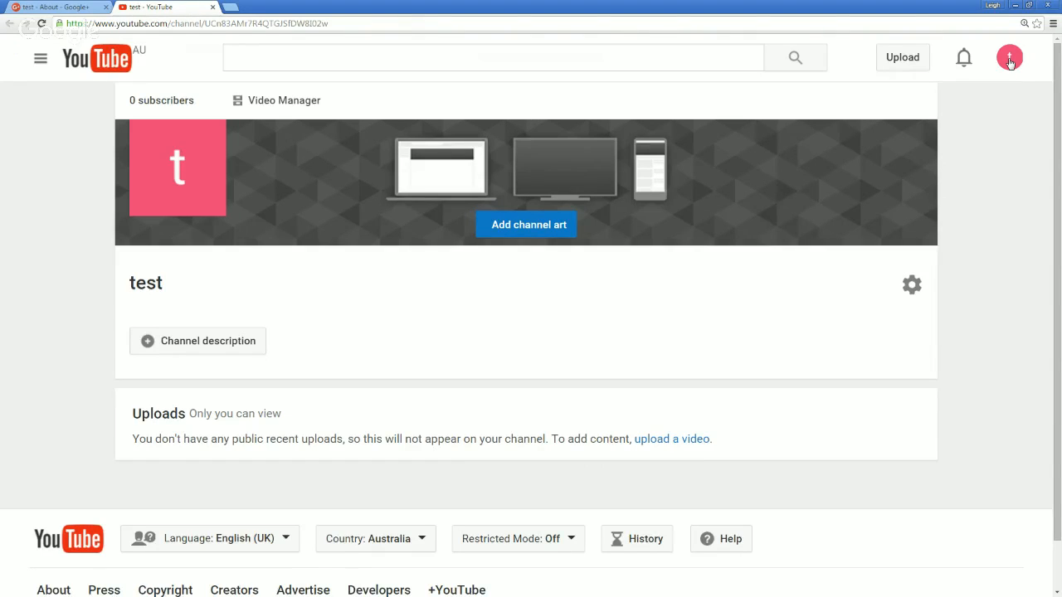
From the test channel's advanced account settings, start deleting the channel.
click(1008, 57)
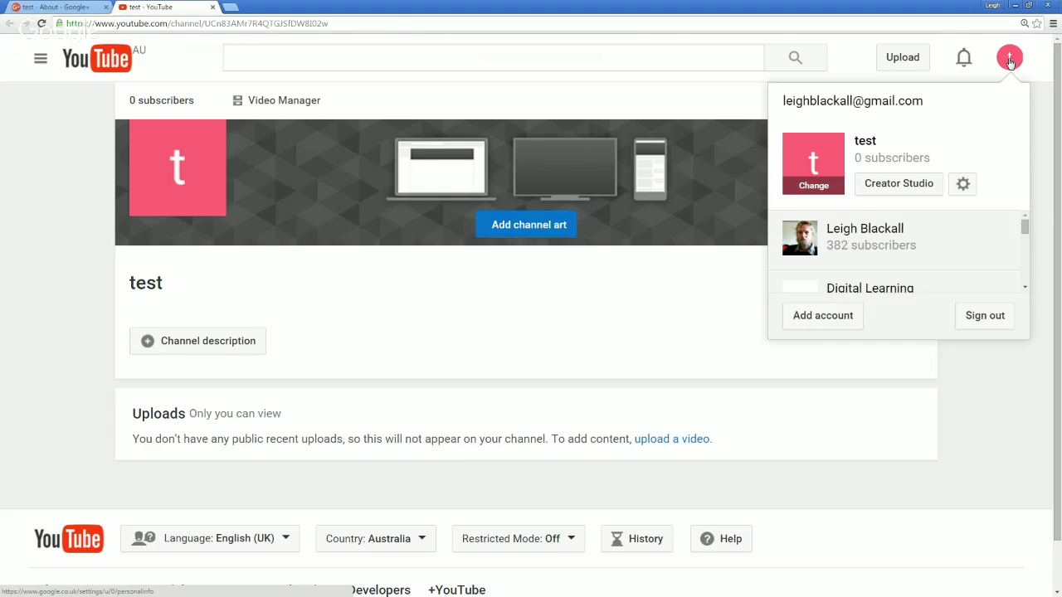
mouse_move(962, 183)
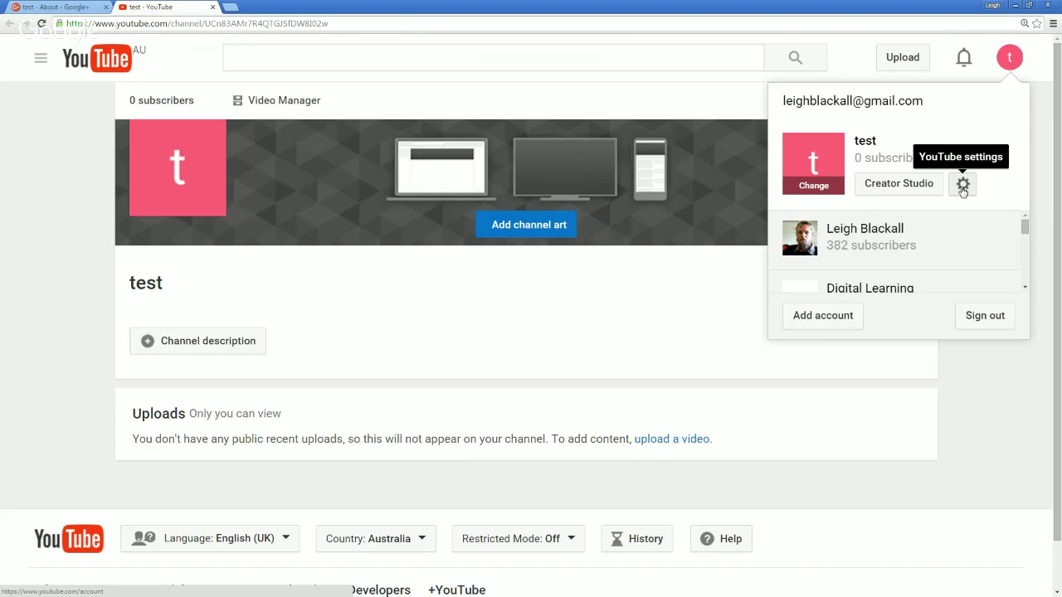
click(962, 183)
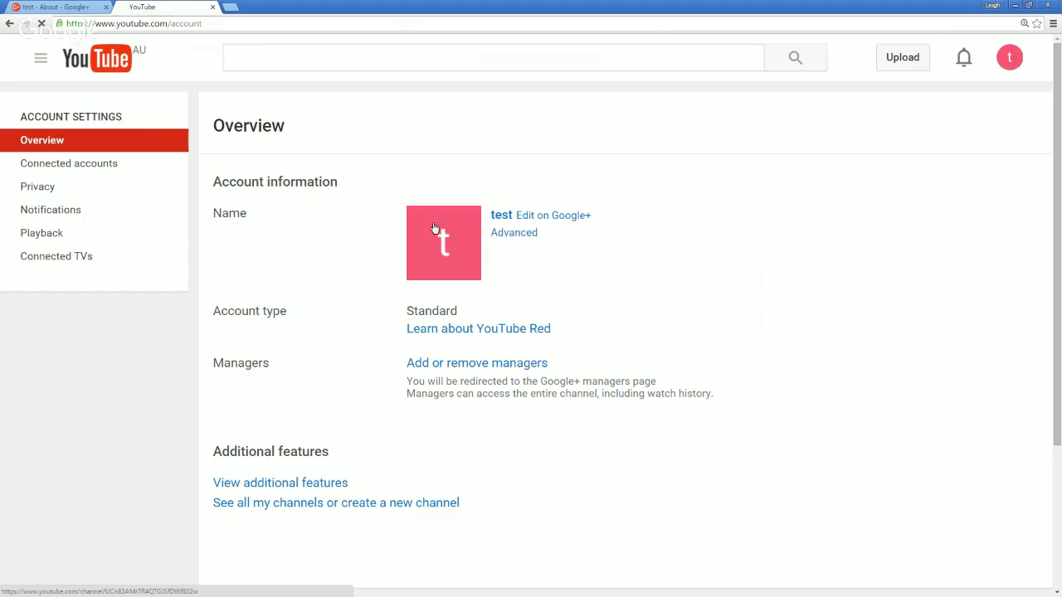
mouse_move(514, 233)
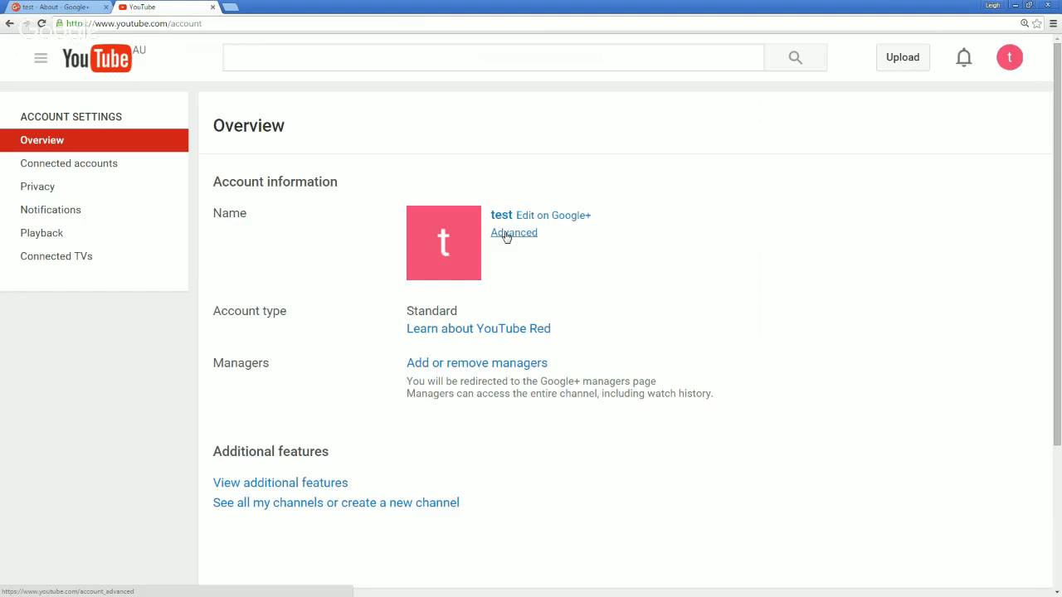
click(515, 232)
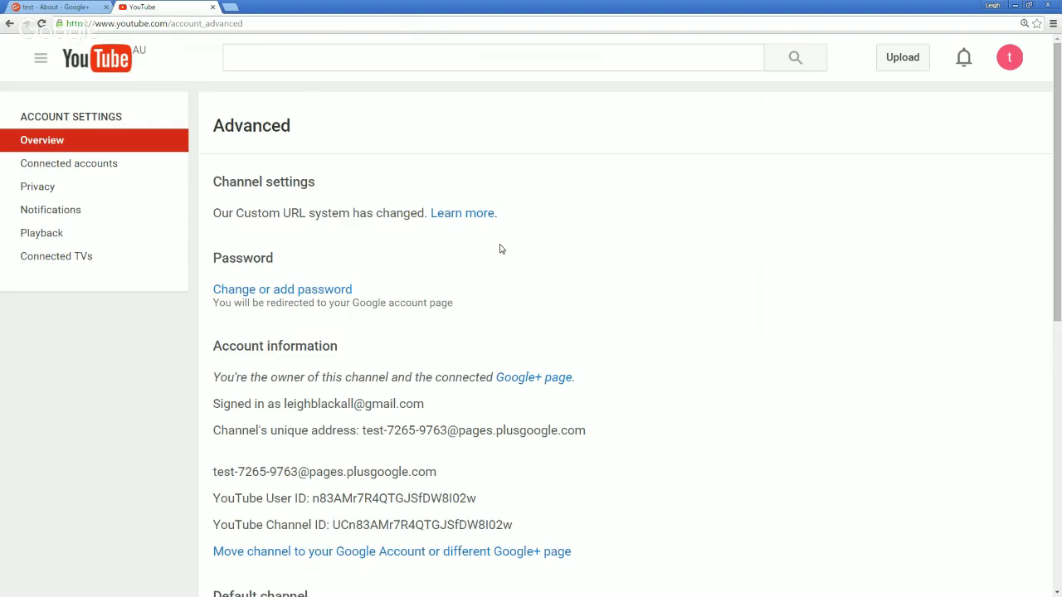
scroll(down, 3)
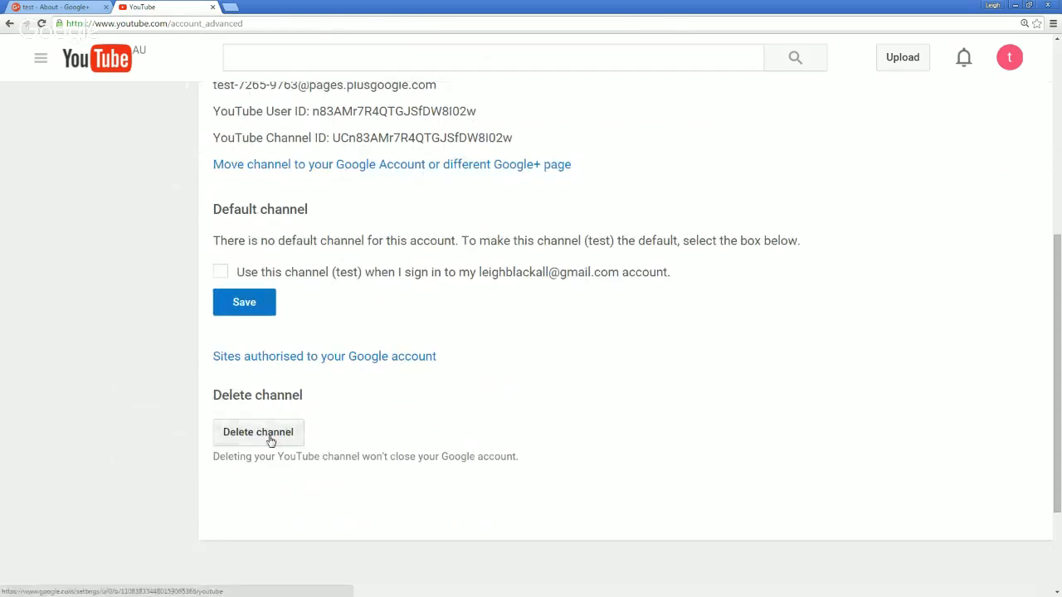
click(259, 431)
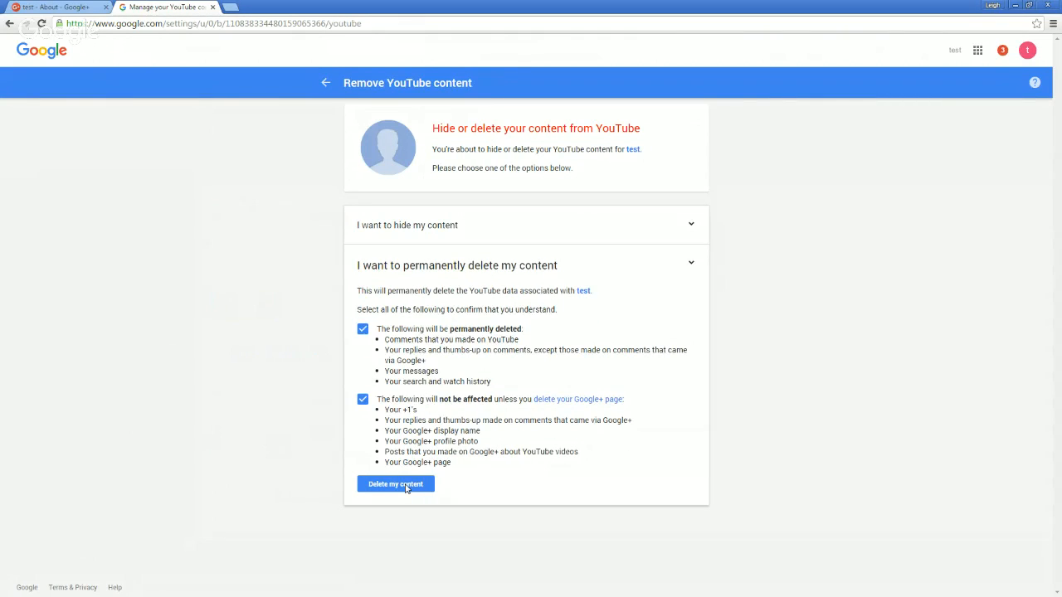
Permanently delete the test channel's YouTube content, confirming with the channel name 'test'.
click(395, 485)
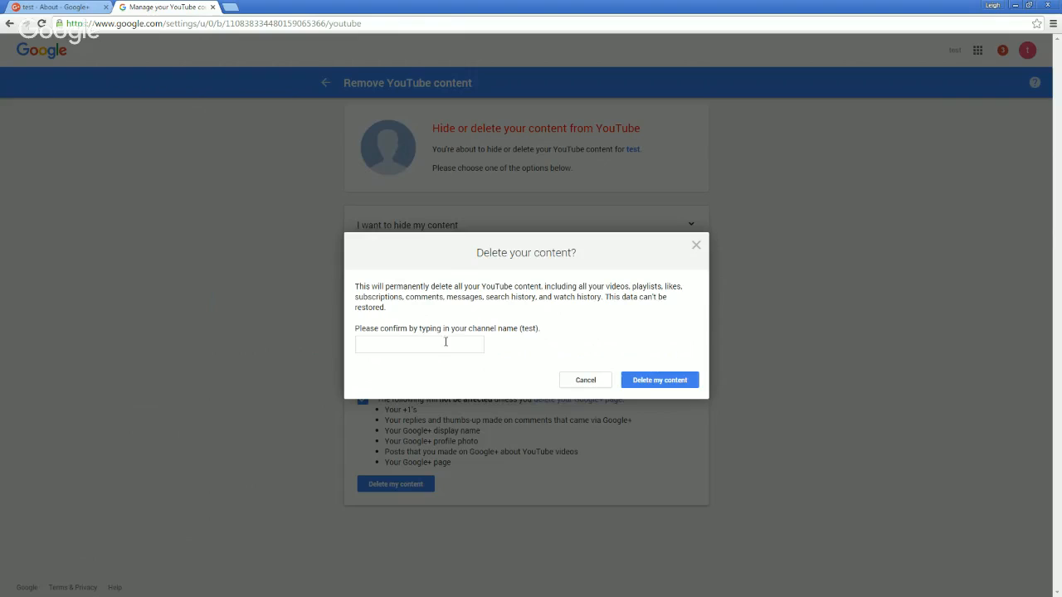
text(test)
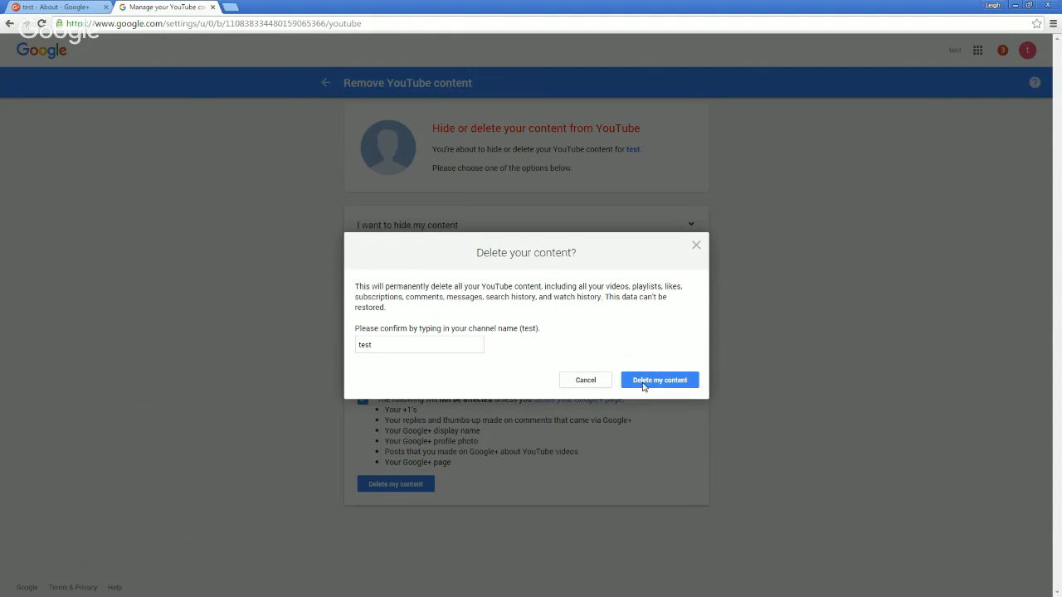
click(660, 380)
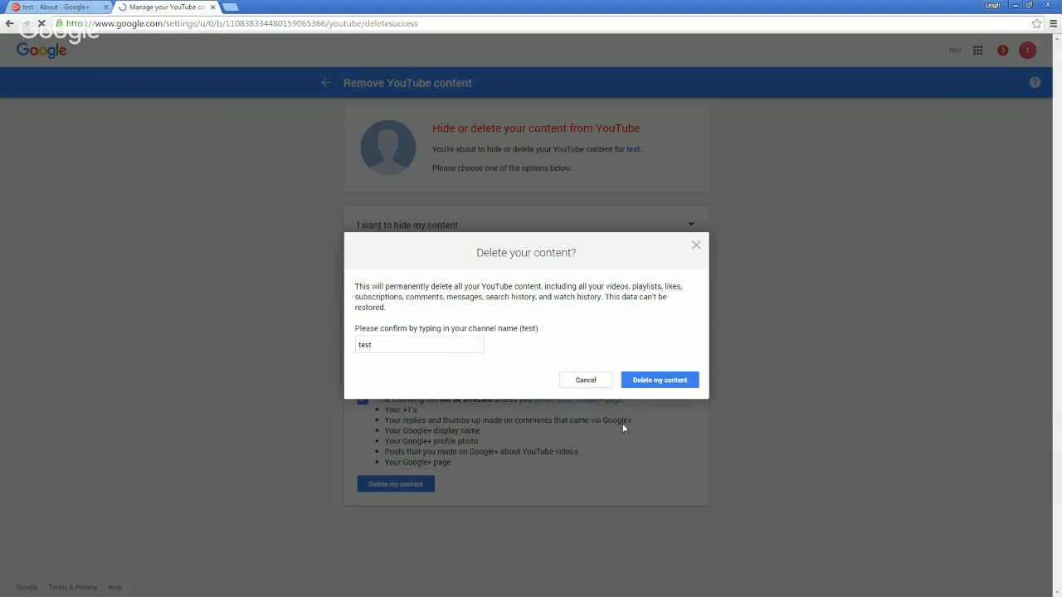
click(658, 380)
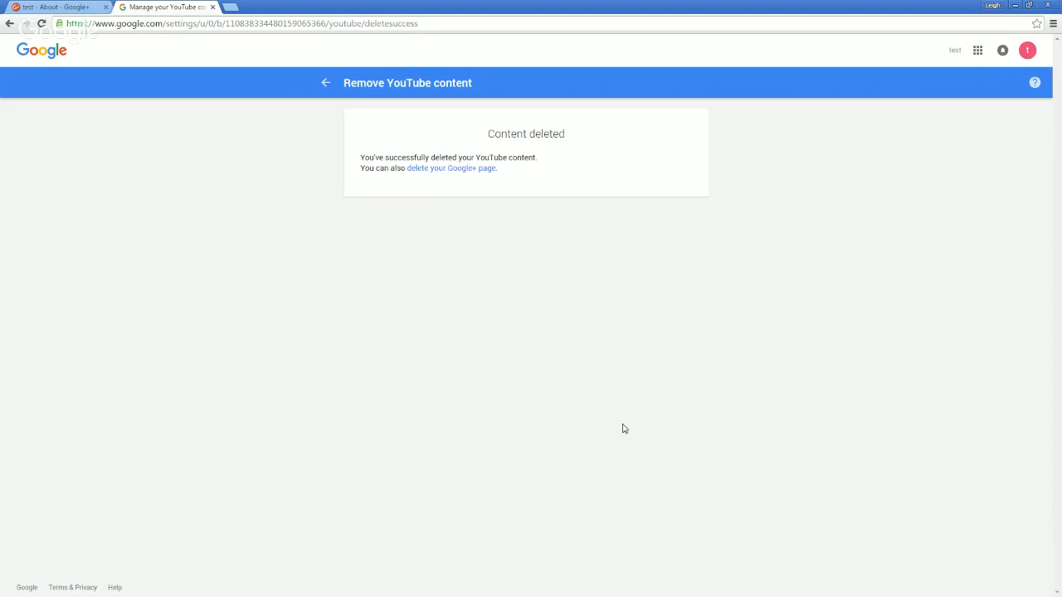
mouse_move(603, 425)
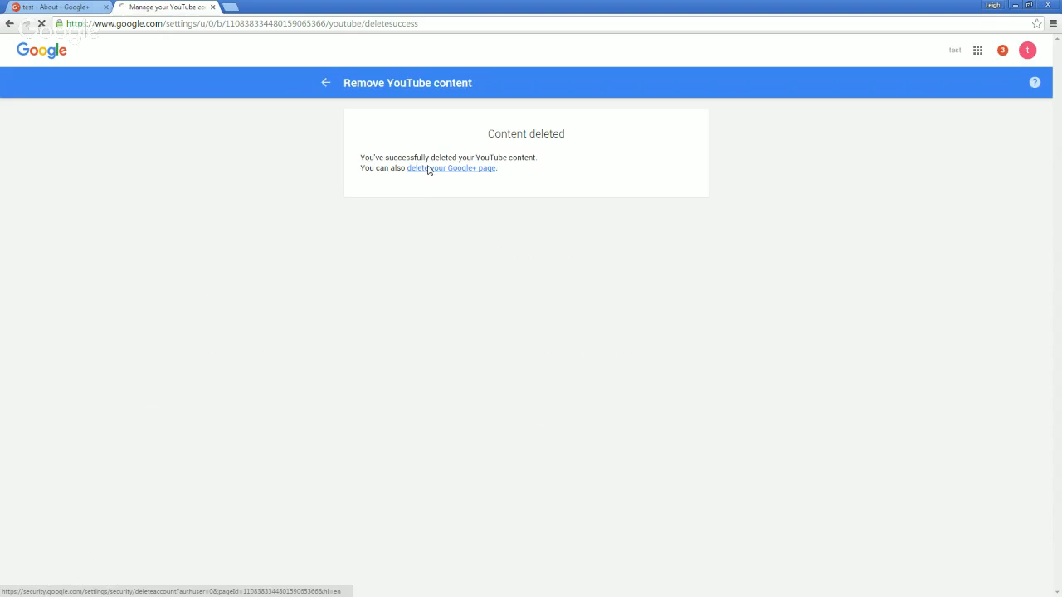
Start deleting the test Google+ page and re-enter the account password to verify identity.
click(451, 169)
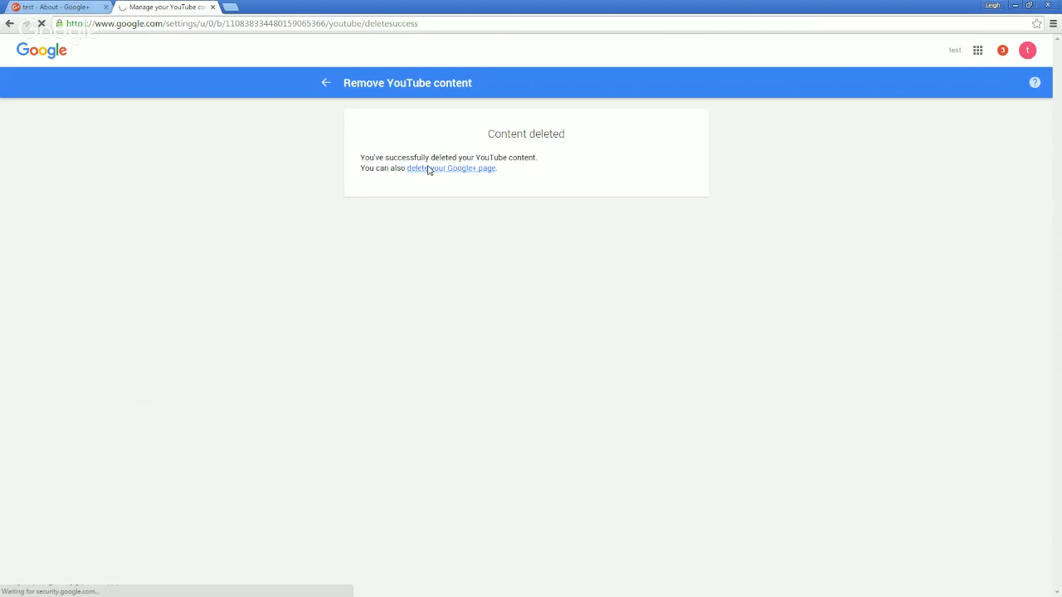
click(451, 169)
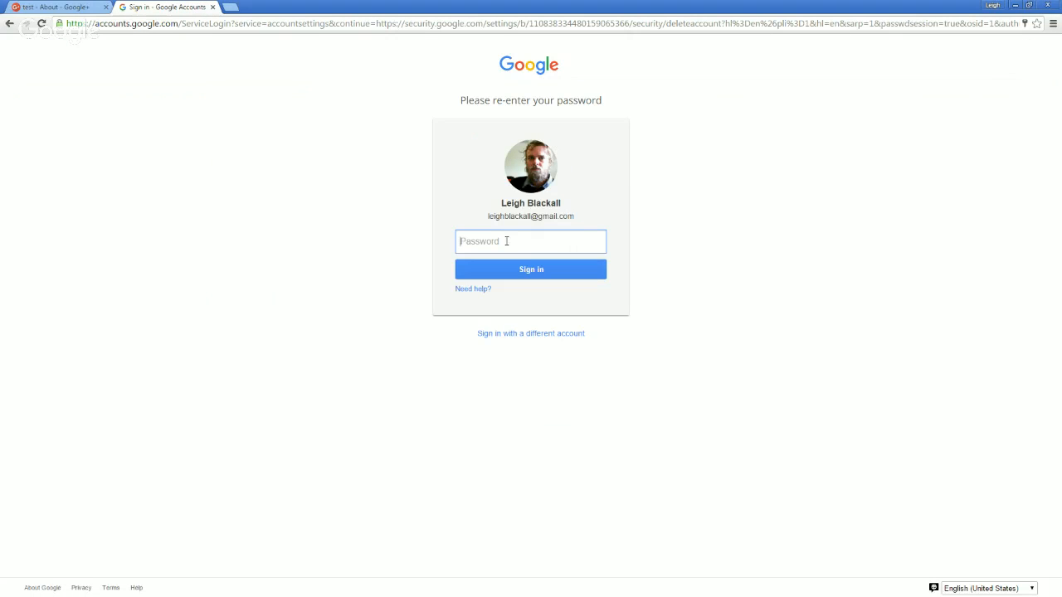
text(•••••)
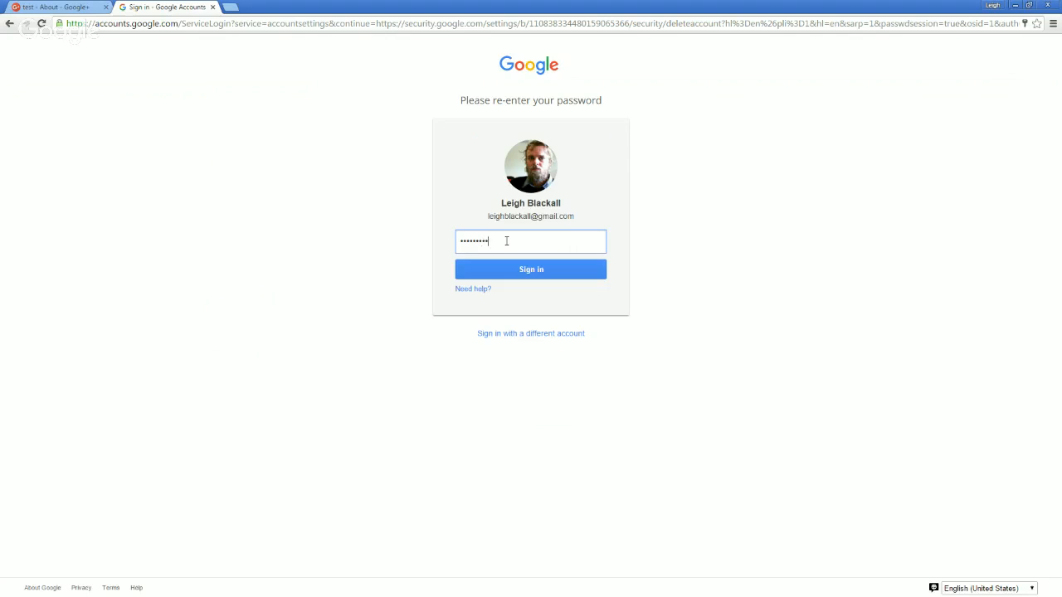
click(531, 269)
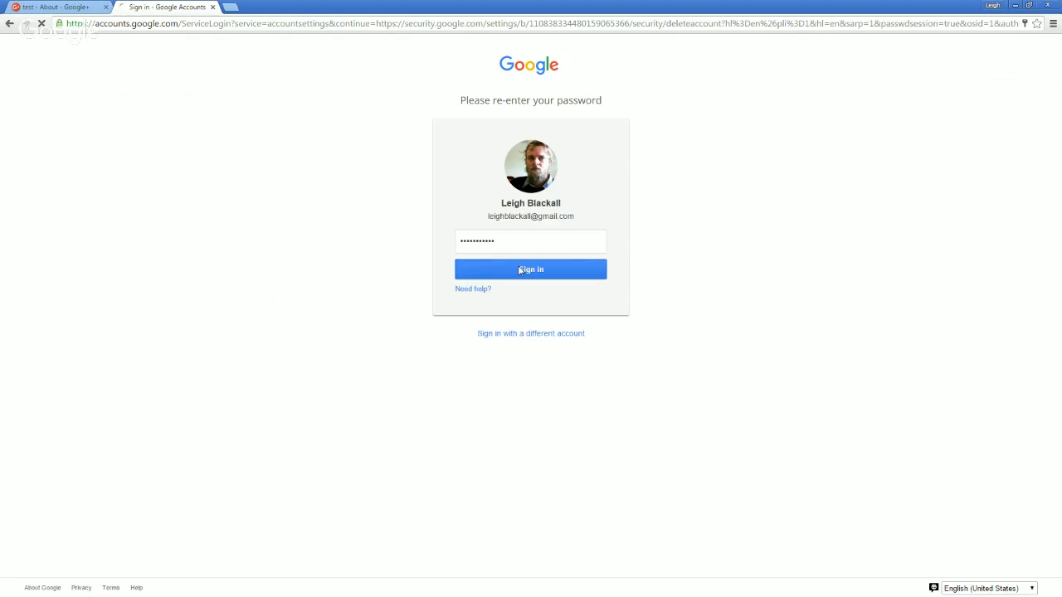
click(531, 269)
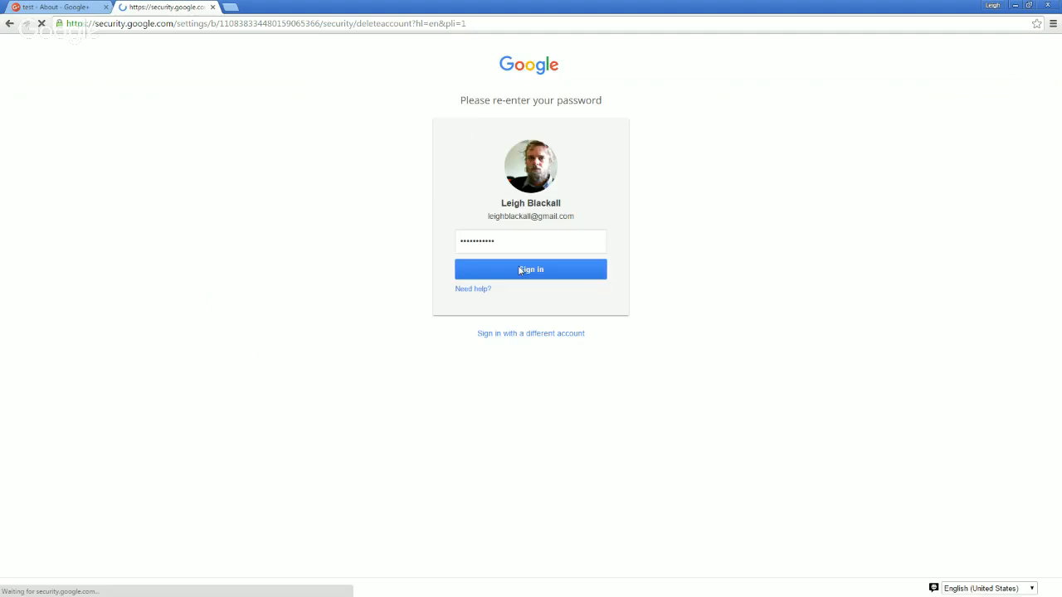
Tick both acknowledgements, delete the test Google+ page and return to the account overview.
click(531, 269)
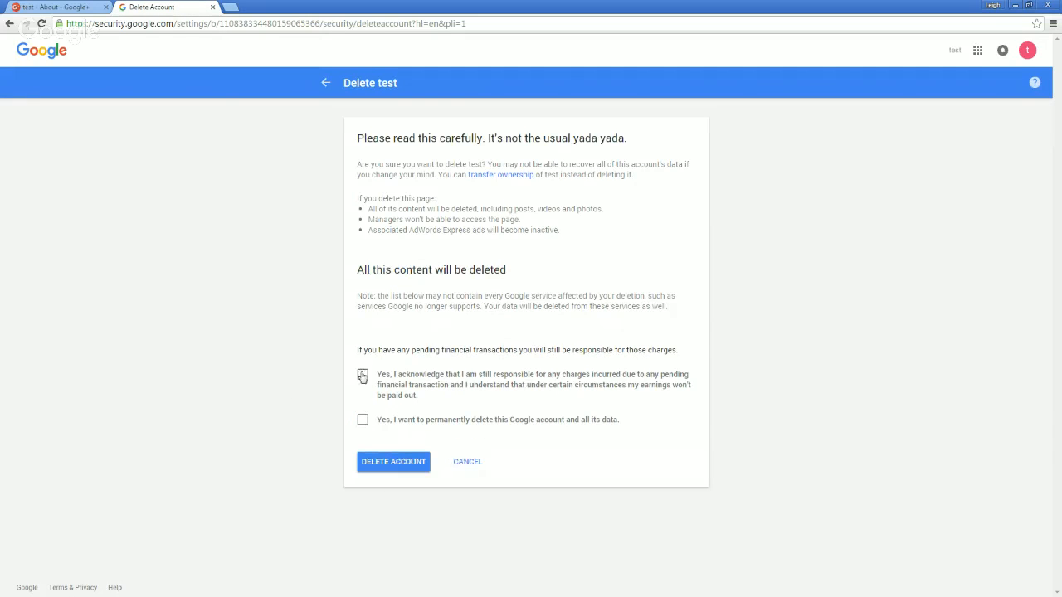
click(362, 419)
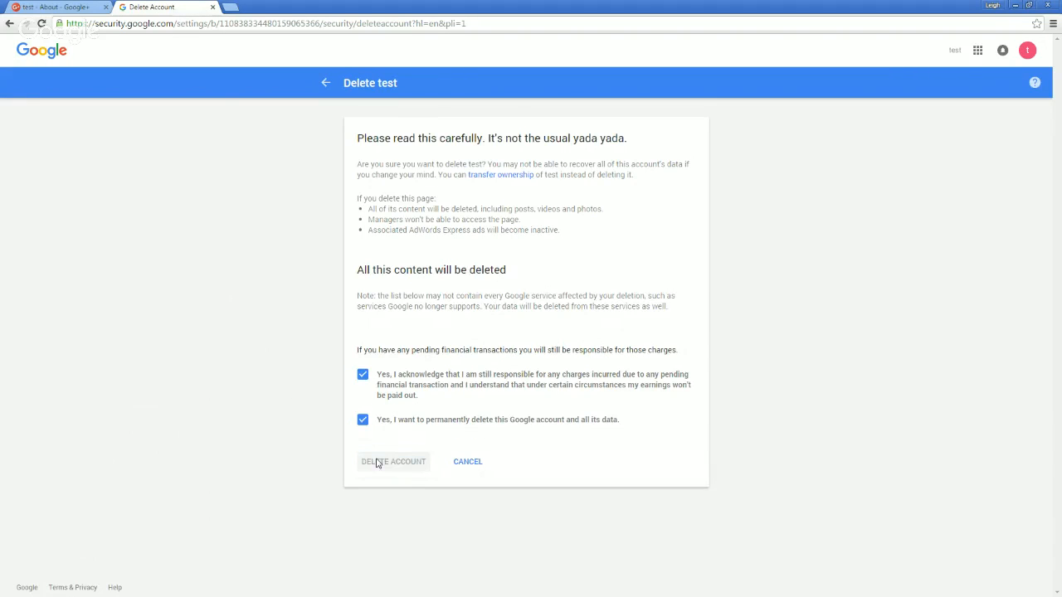
click(393, 461)
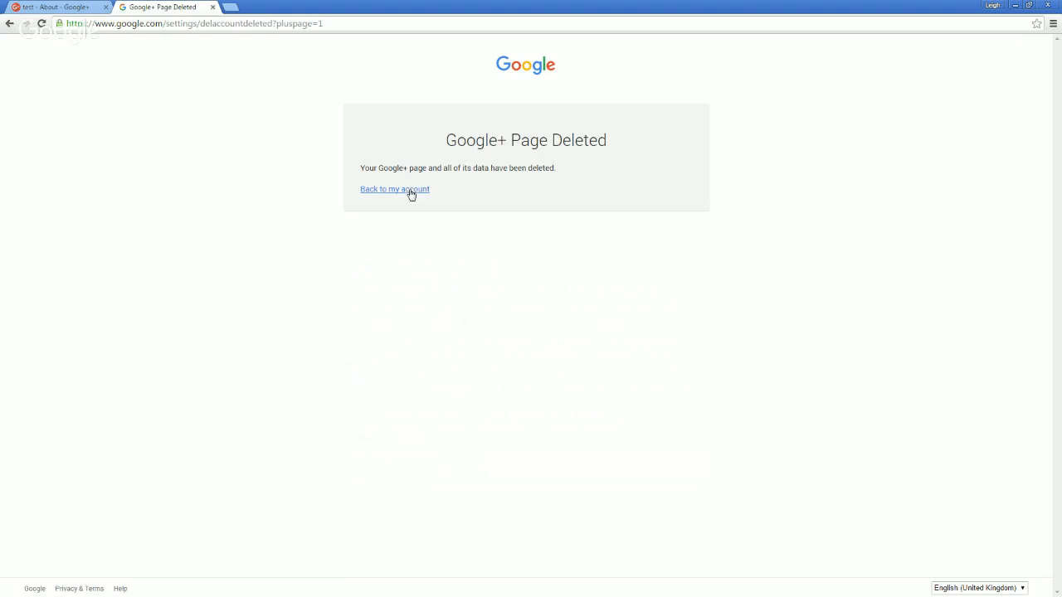
click(395, 189)
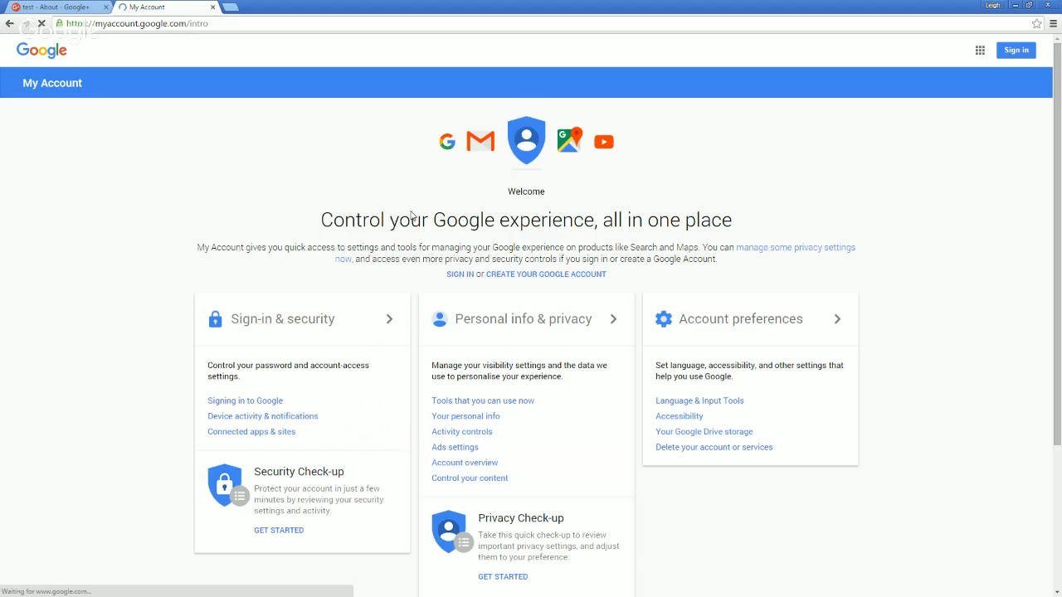